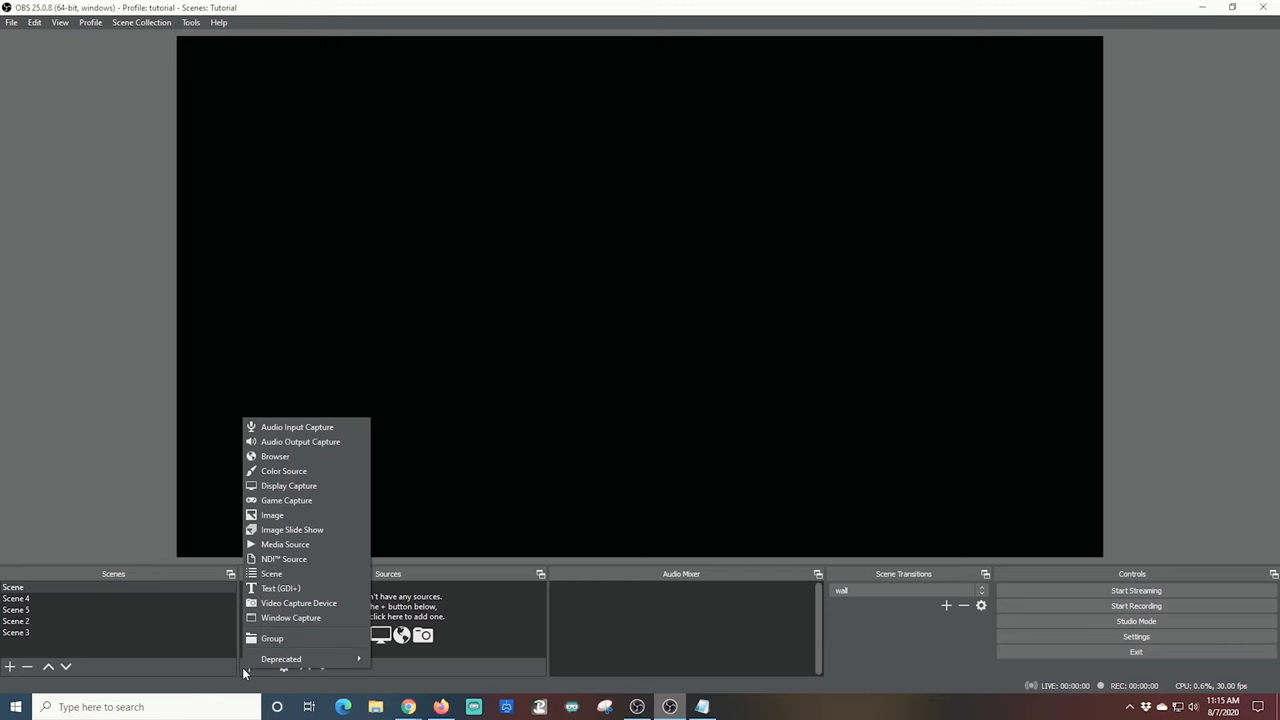
Step: Choose Video Capture Device as the new source, keeping 'Create new' selected
left_click(298, 603)
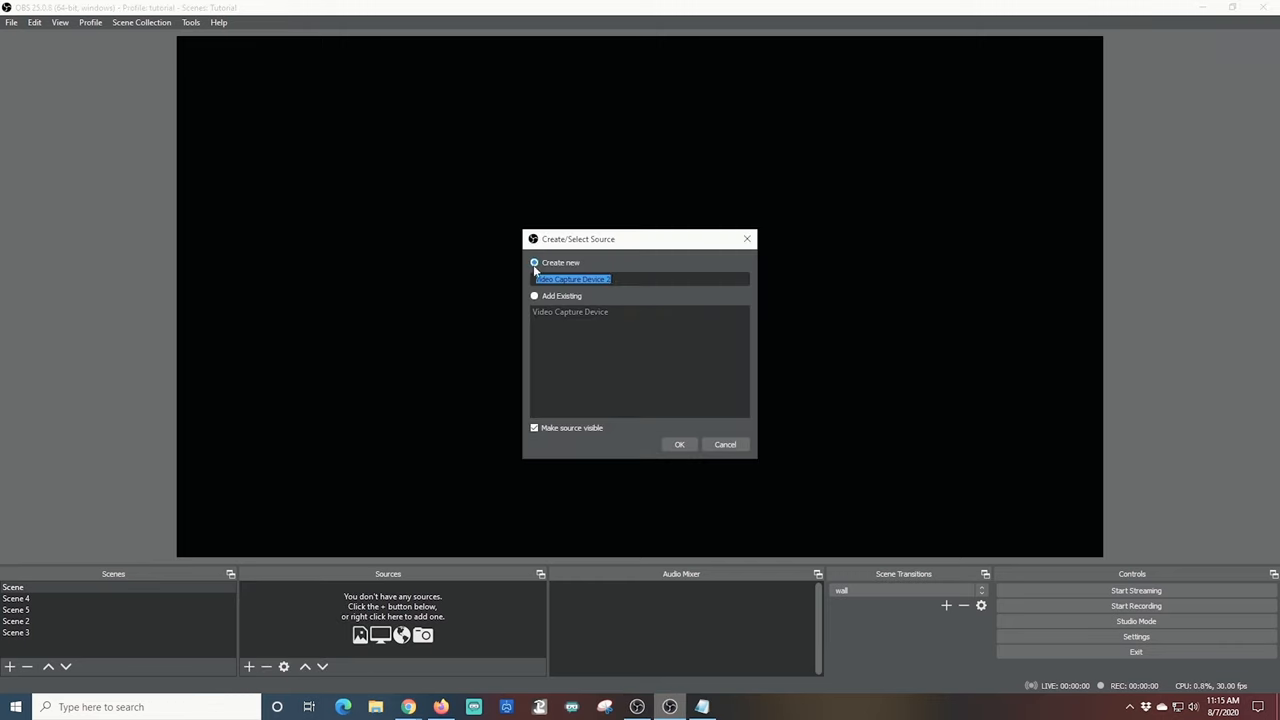
left_click(679, 444)
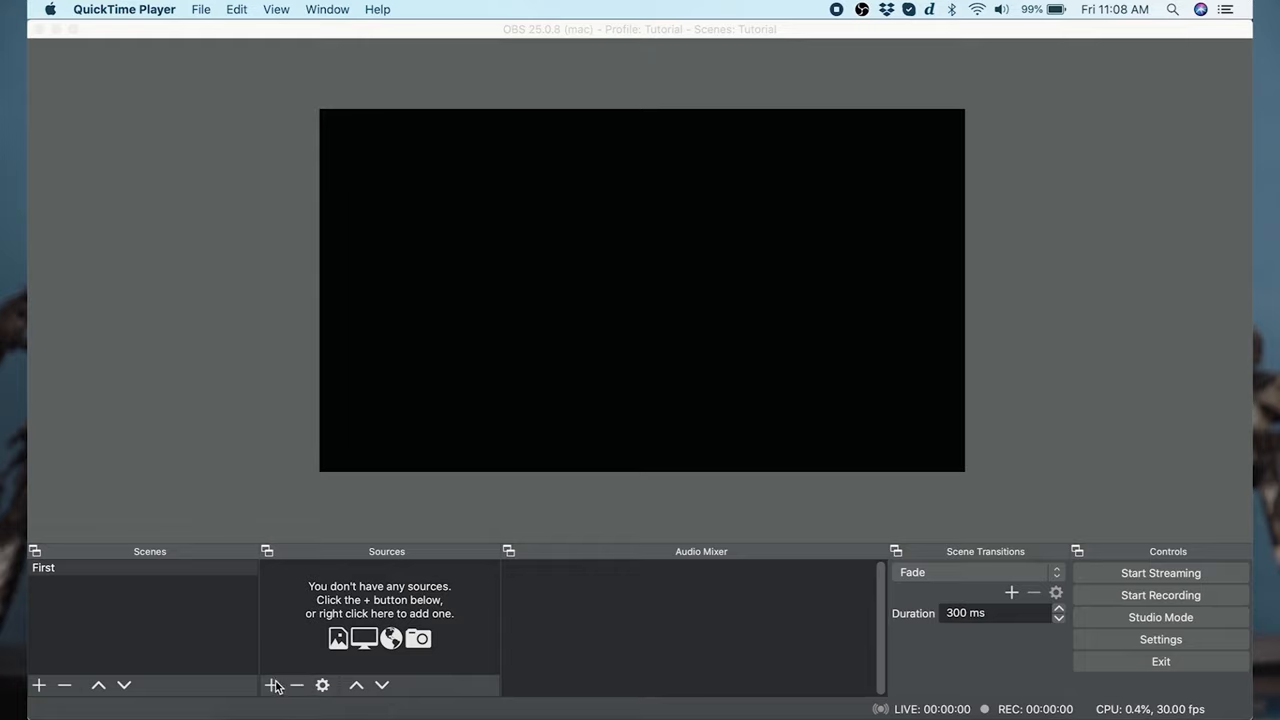
Step: Create an Audio Input Capture using the Built-in Microphone and adjust its volume level
left_click(272, 685)
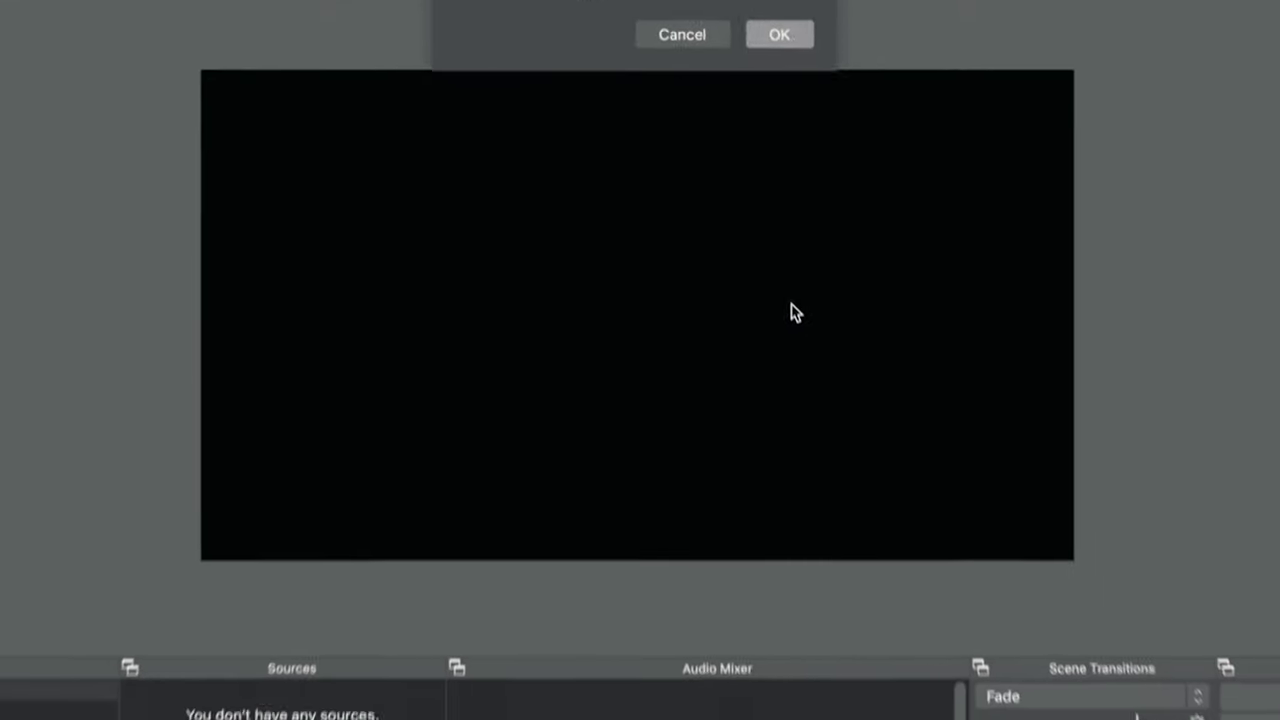
left_click(1125, 137)
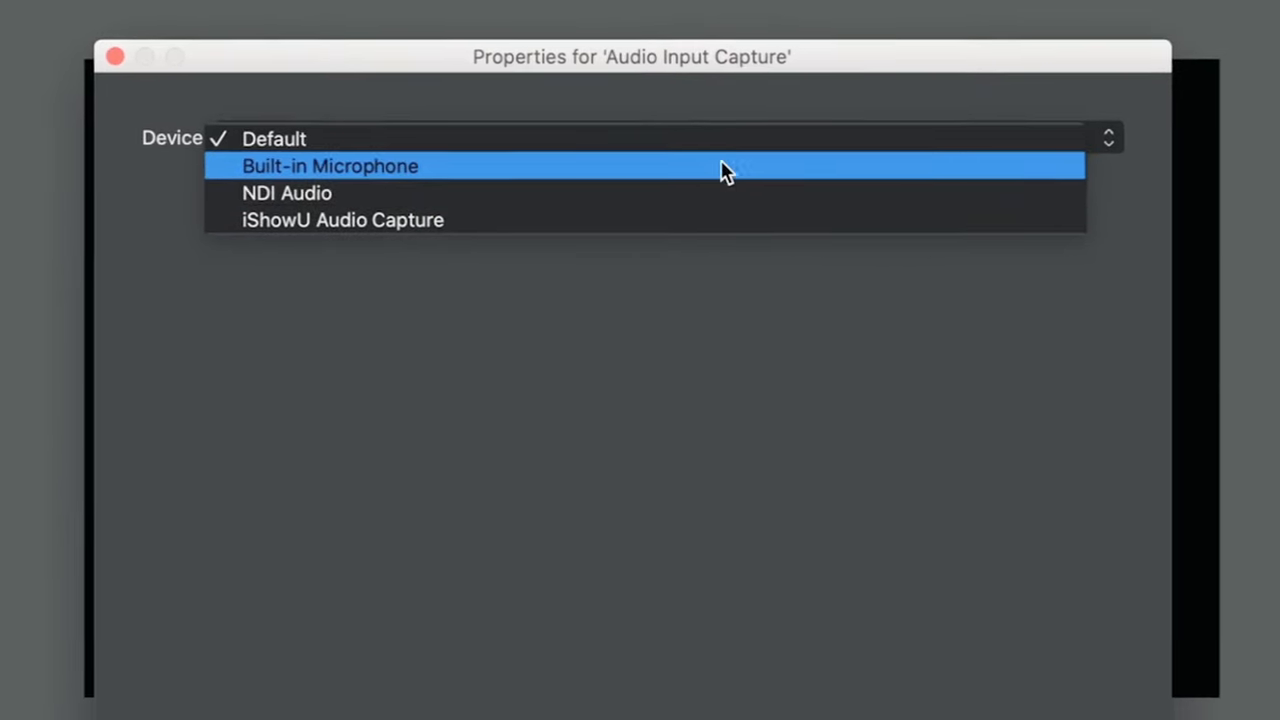
left_click(329, 165)
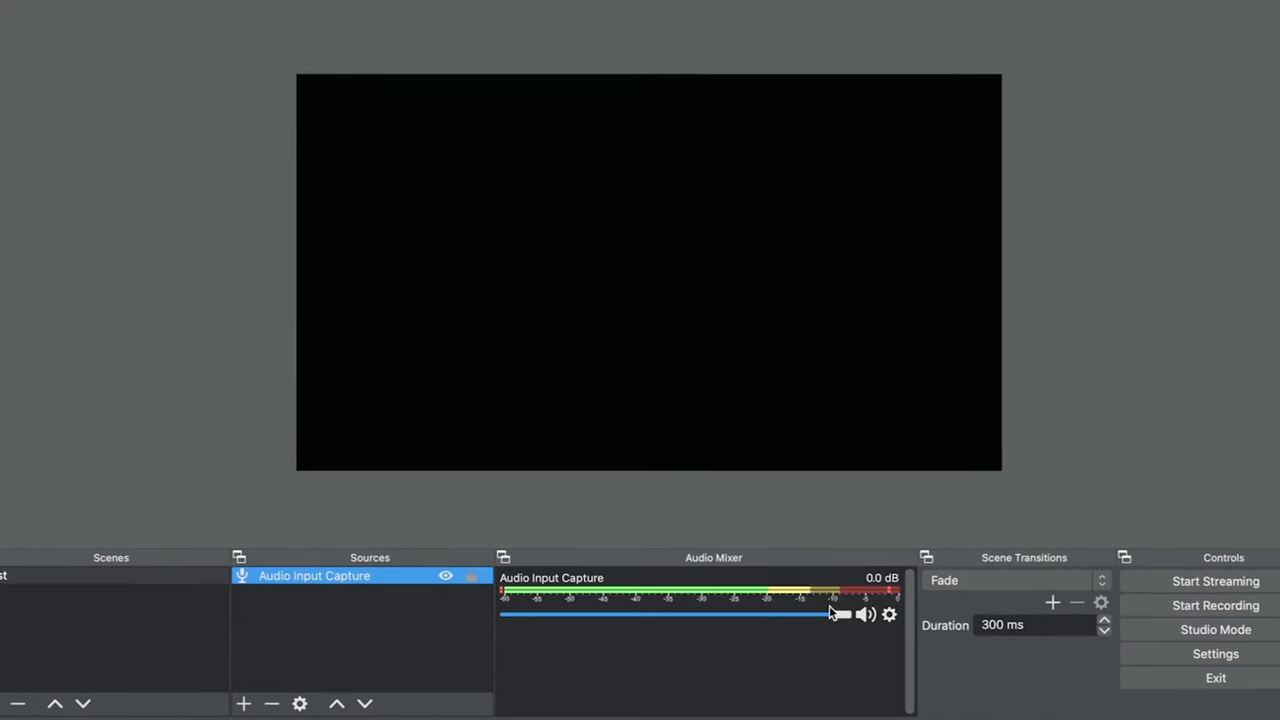
left_click_drag(840, 614, 655, 614)
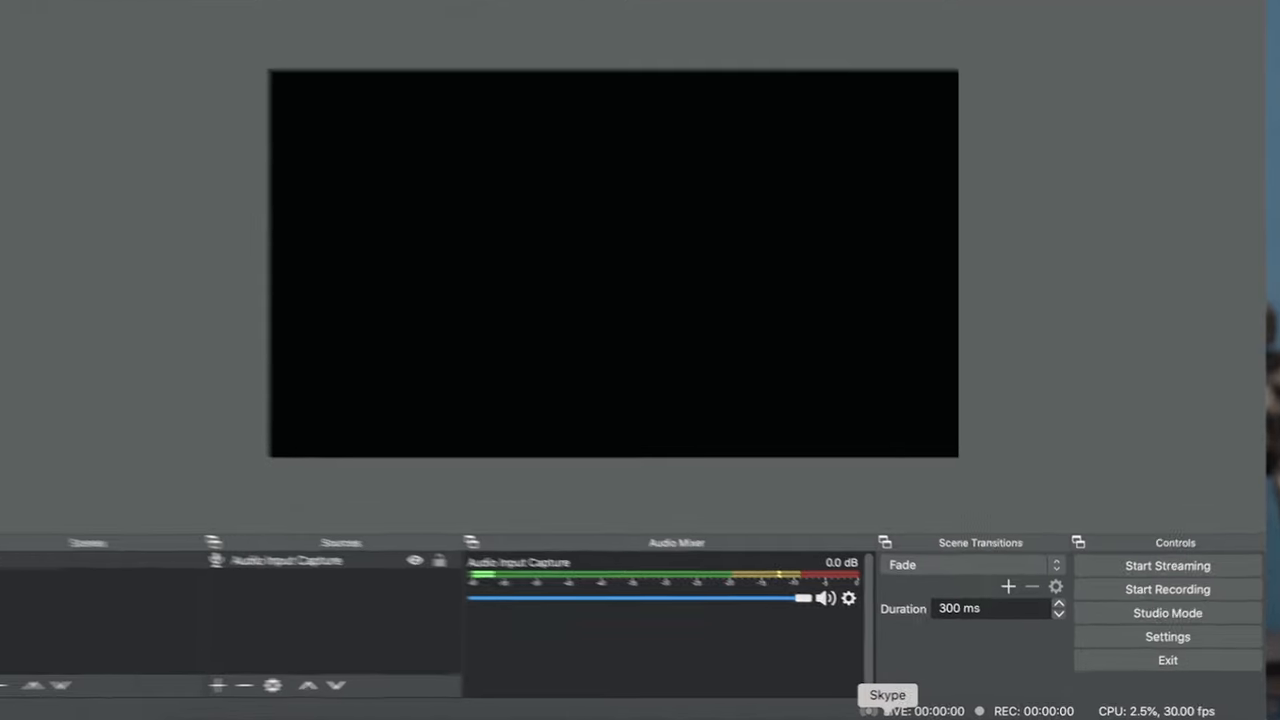
left_click(854, 598)
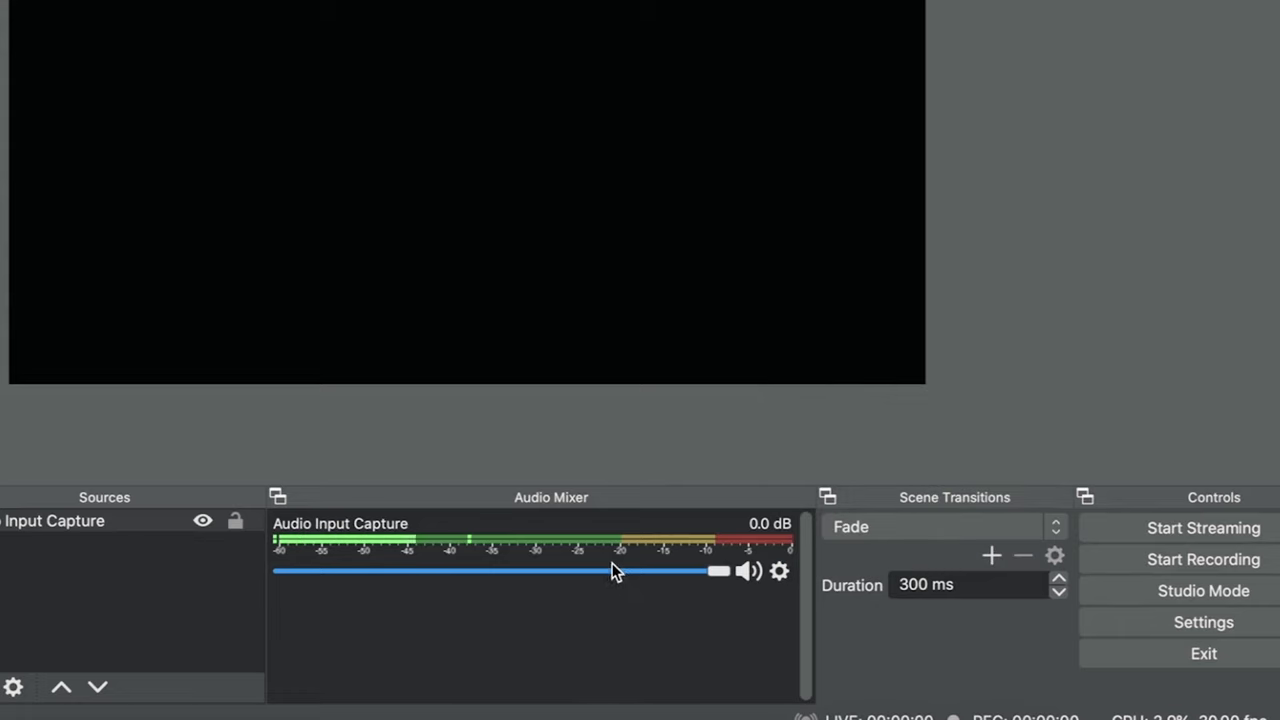
Step: Open Advanced Audio Properties for the microphone and nudge its volume
right_click(613, 572)
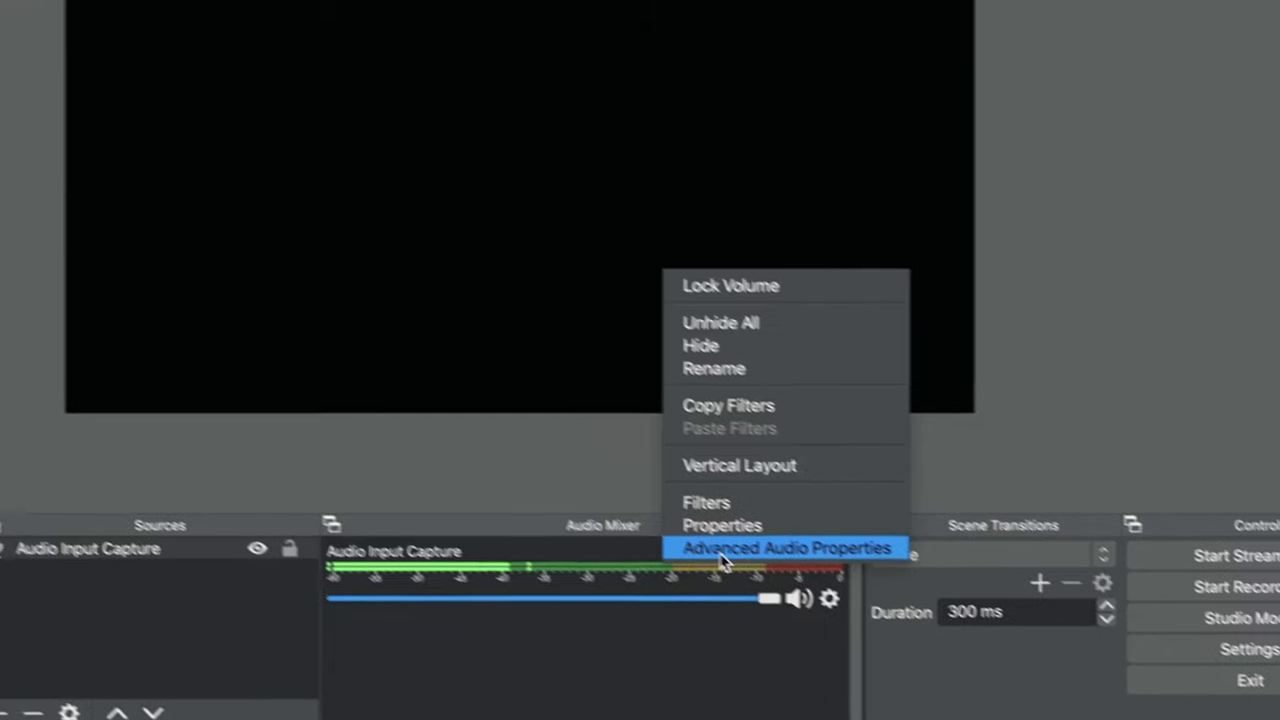
left_click(788, 547)
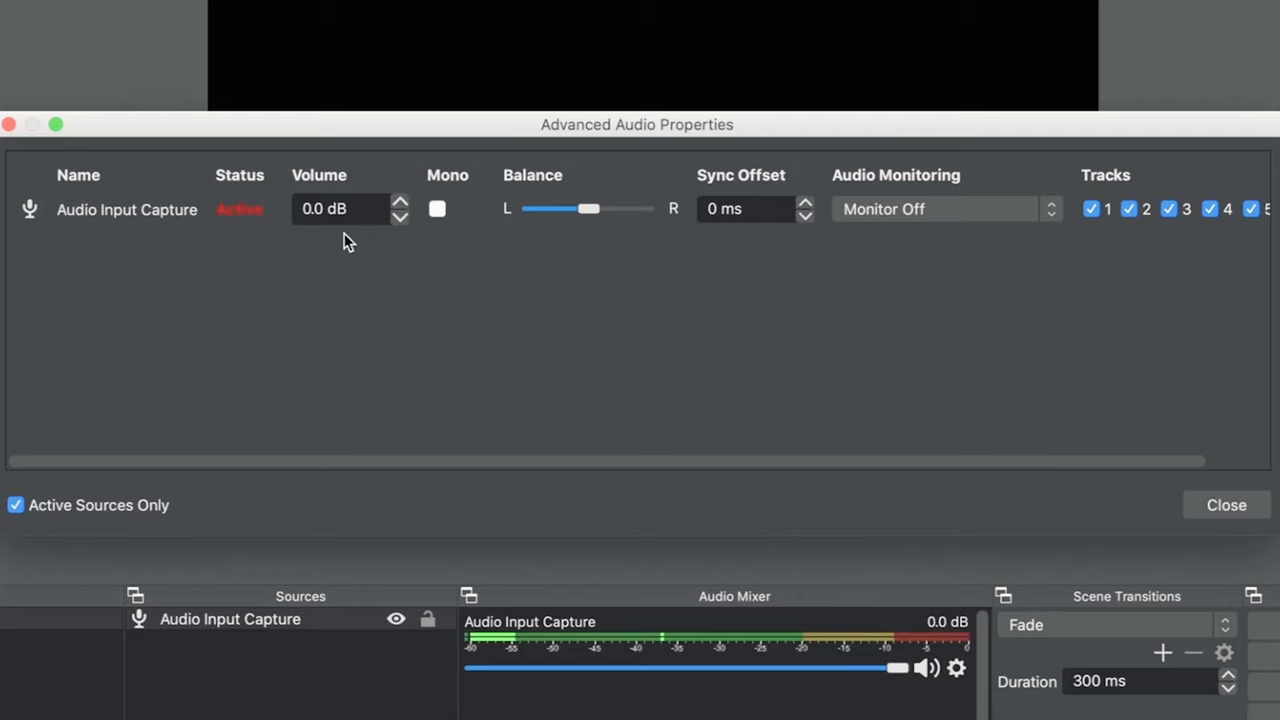
mouse_move(356, 230)
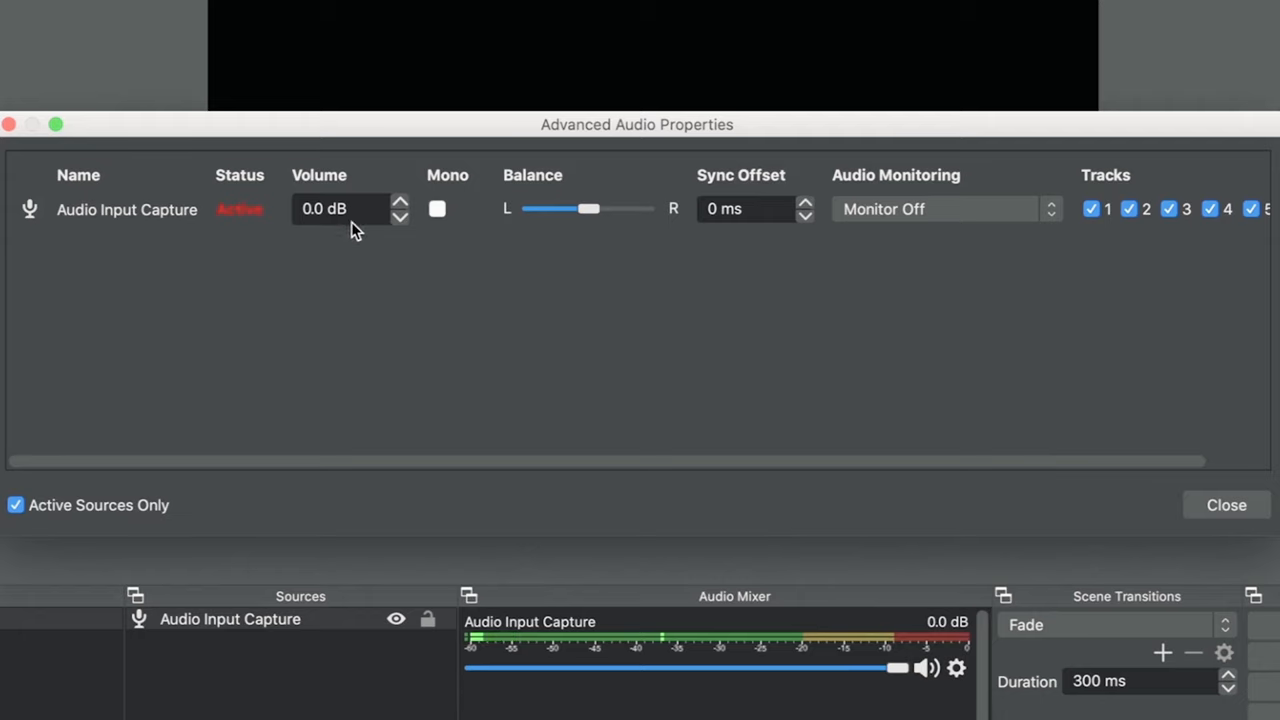
left_click(400, 202)
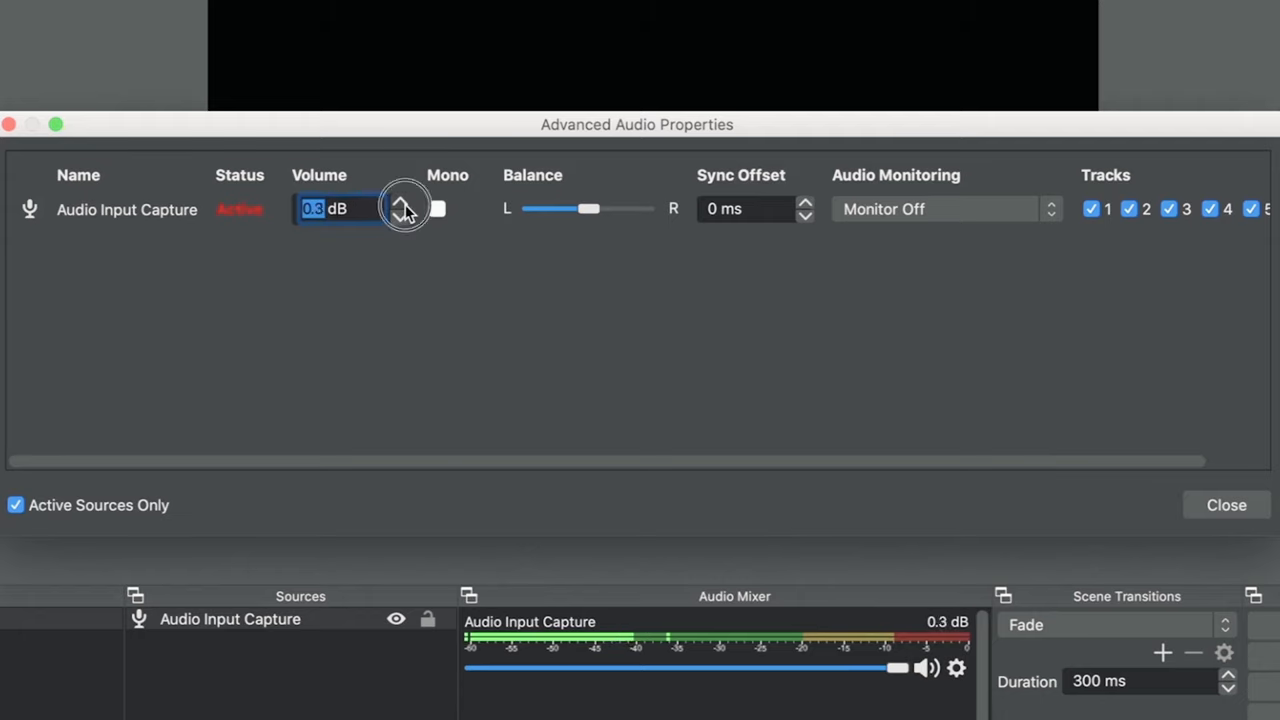
left_click(399, 213)
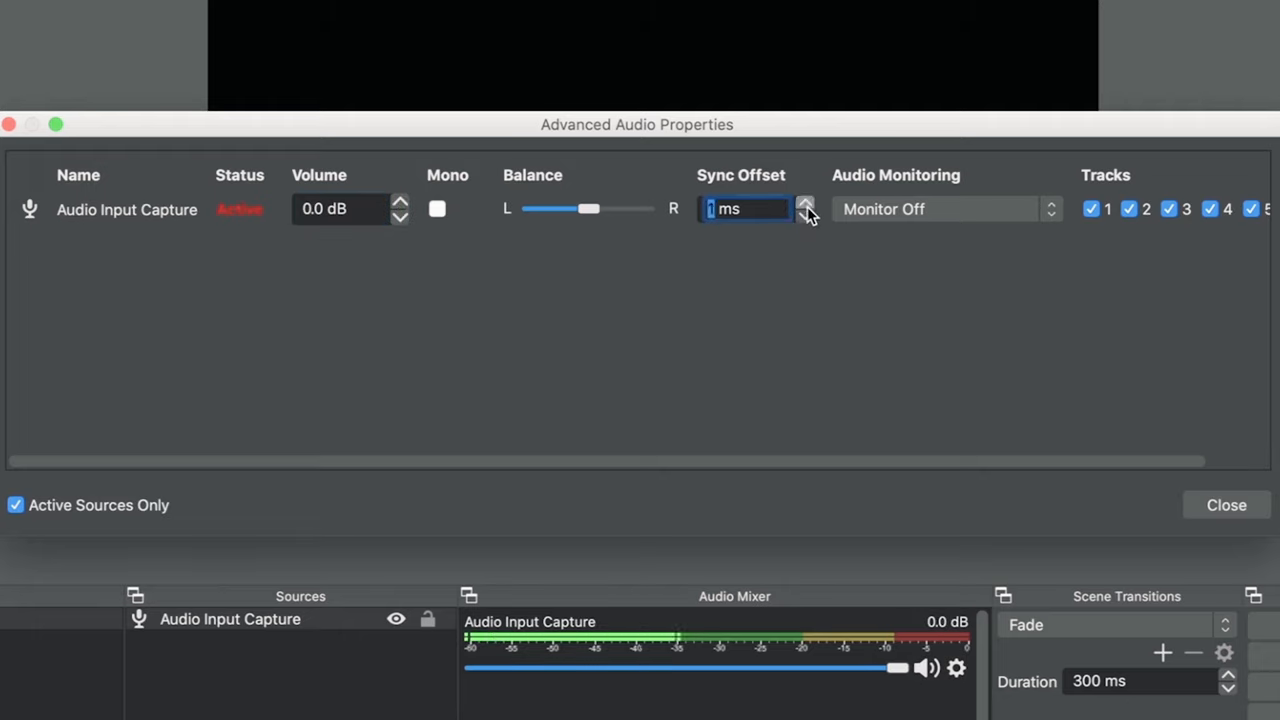
Step: Test the microphone's sync offset spinner and return it to 0 ms
left_click(803, 203)
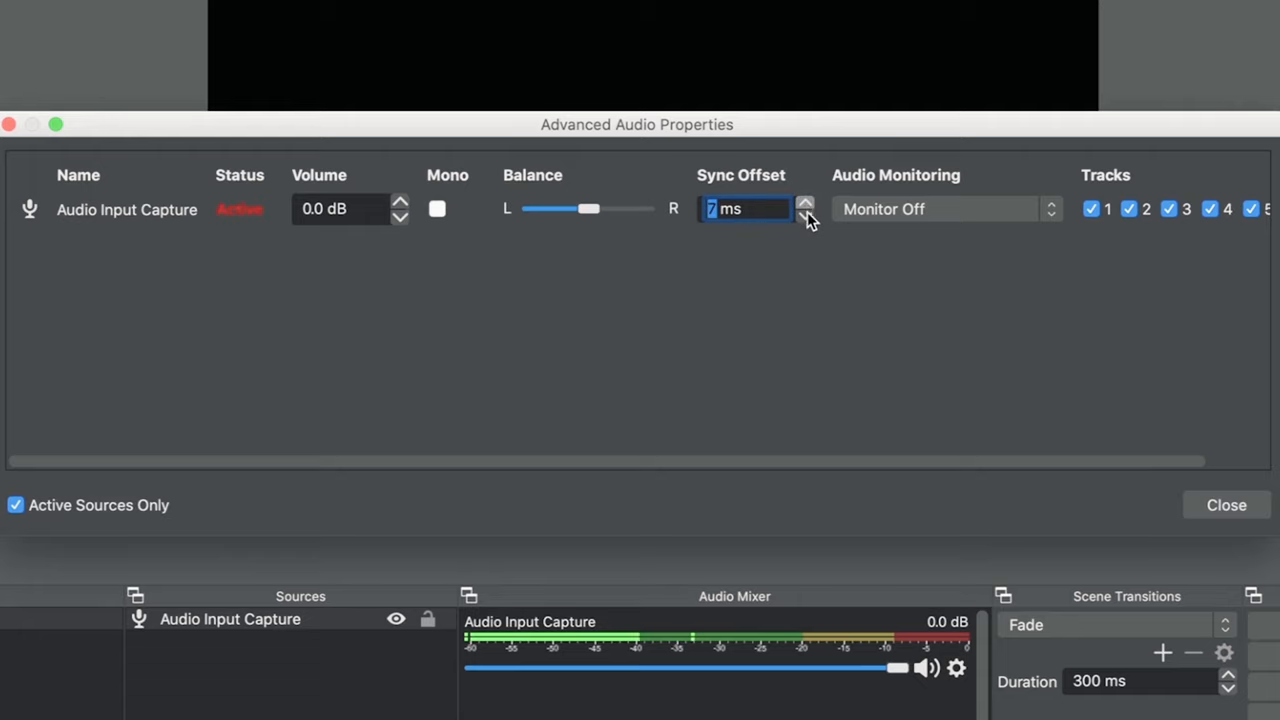
left_click(804, 216)
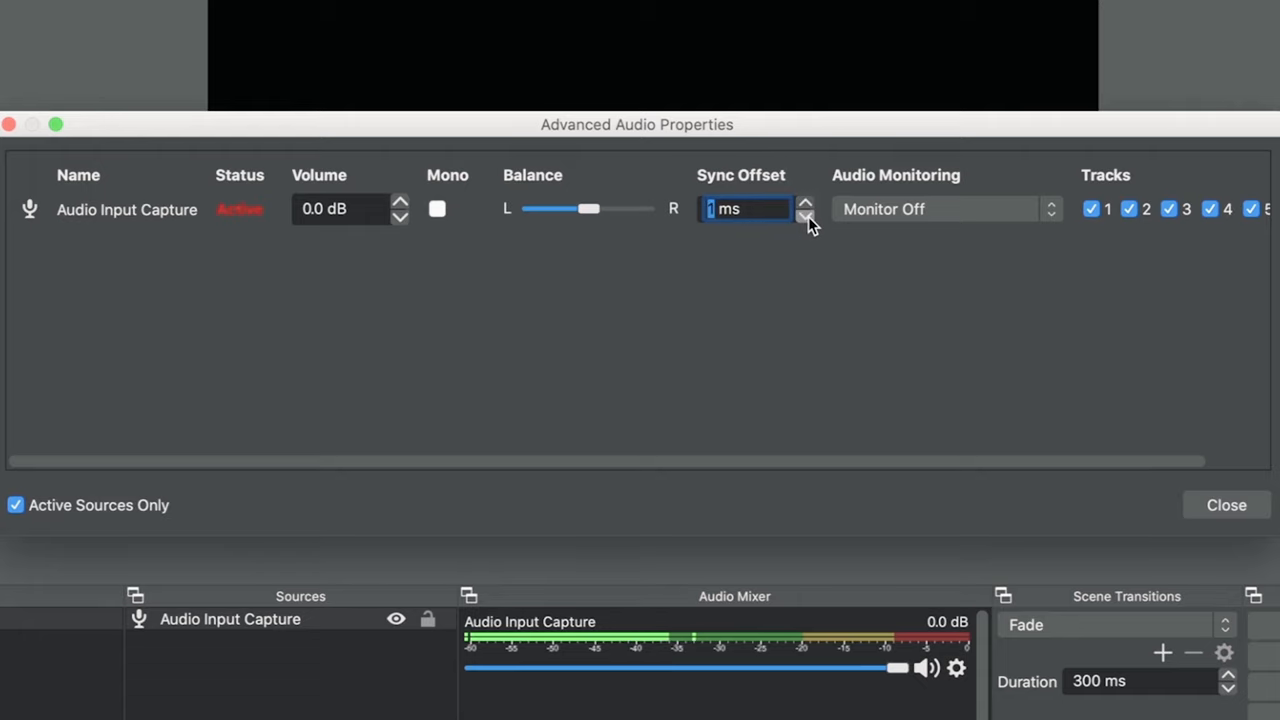
left_click(805, 217)
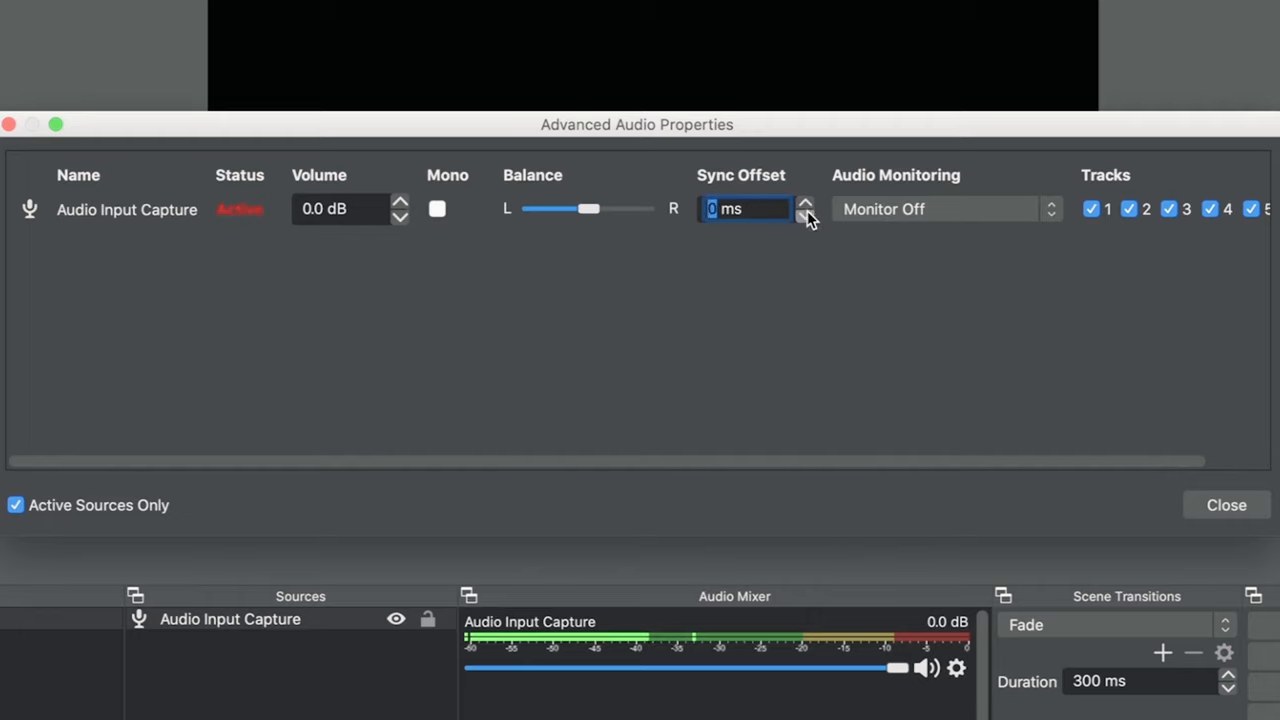
left_click(804, 202)
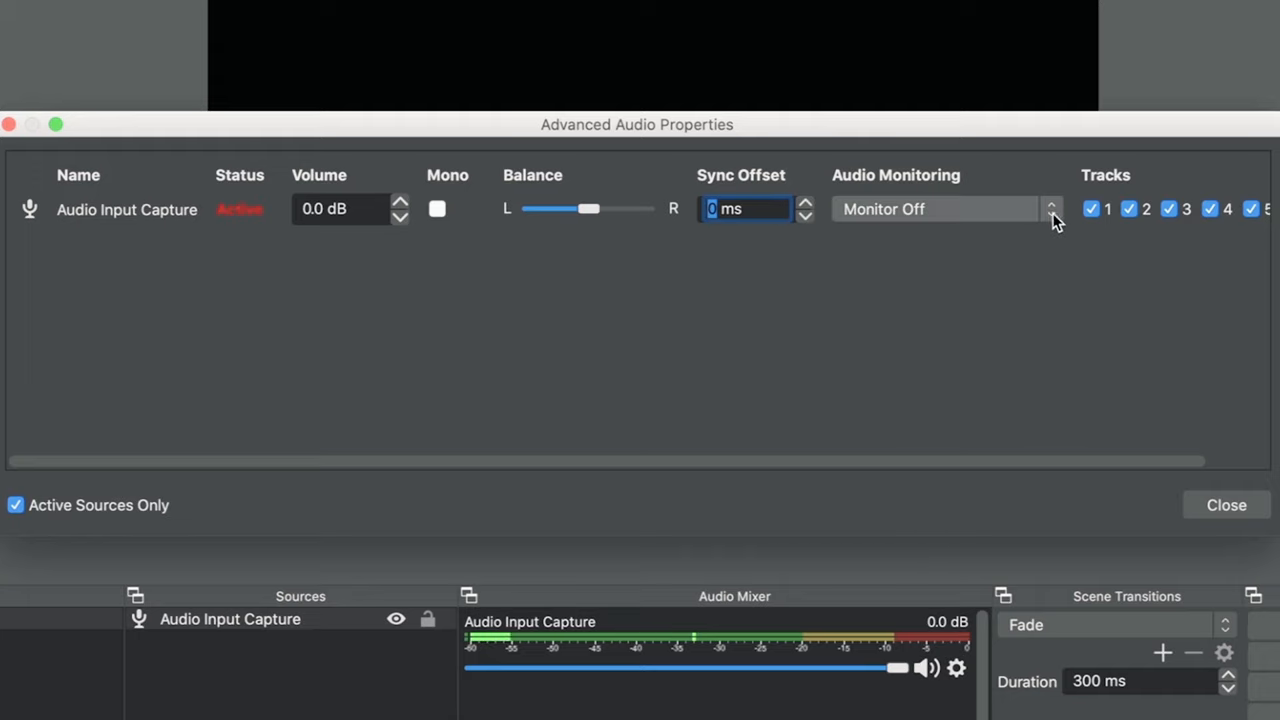
left_click(935, 209)
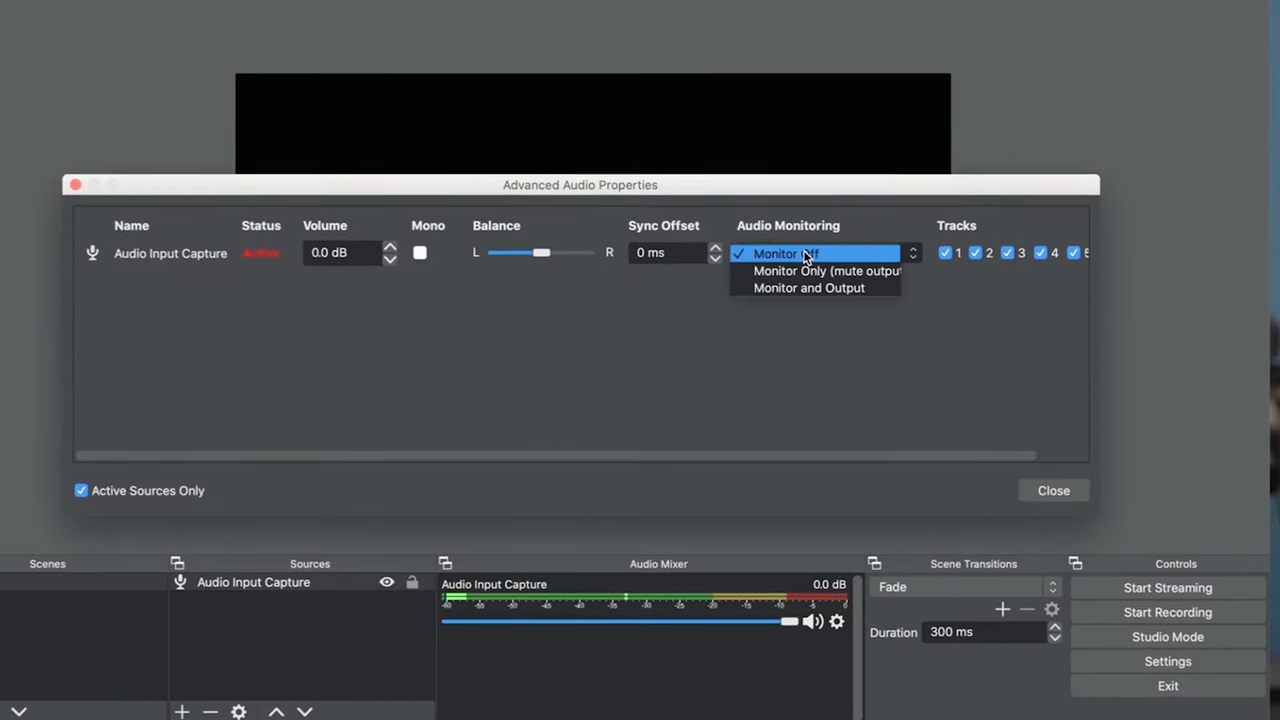
Step: Set the microphone's monitoring to Monitor Only, then Monitor and Output
left_click(820, 271)
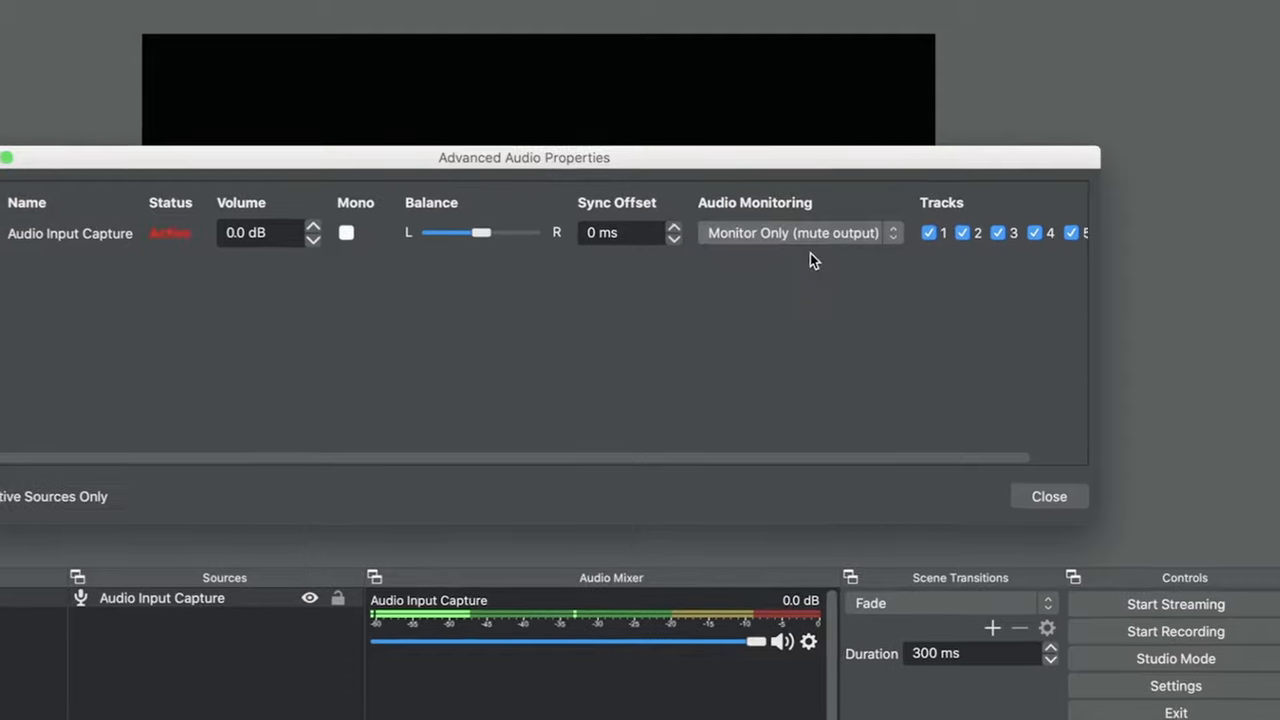
left_click(798, 232)
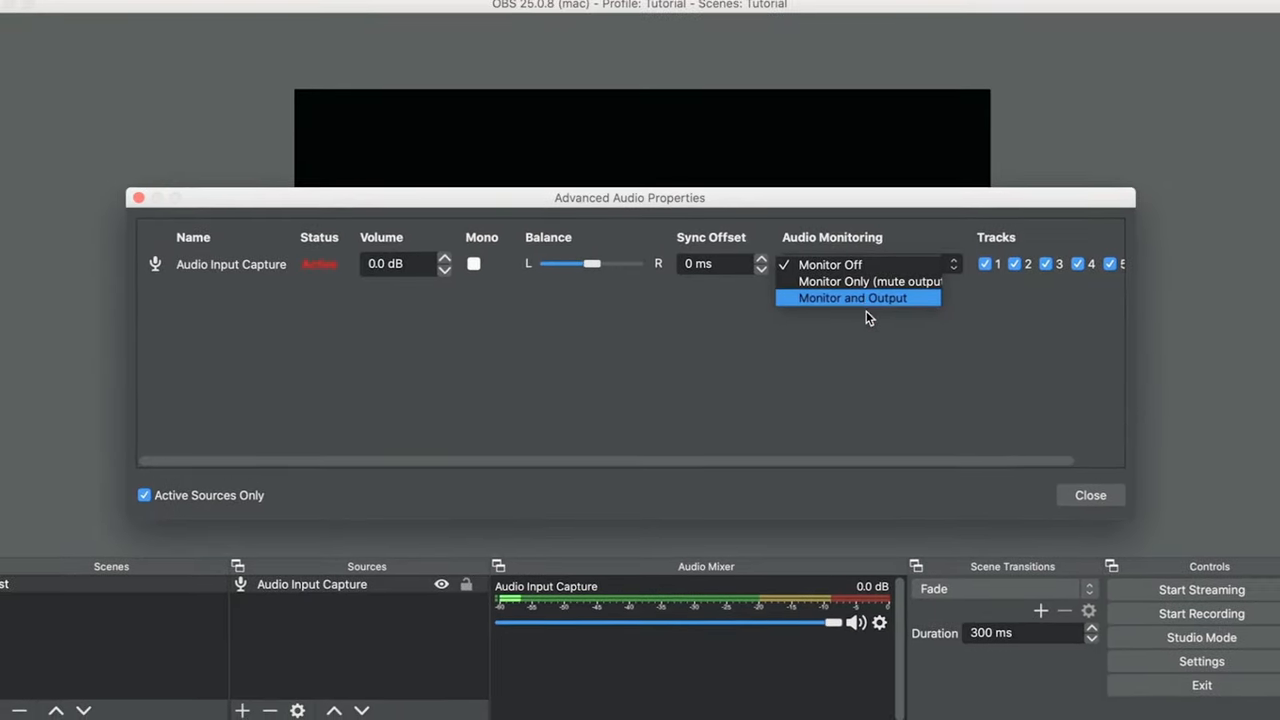
right_click(267, 577)
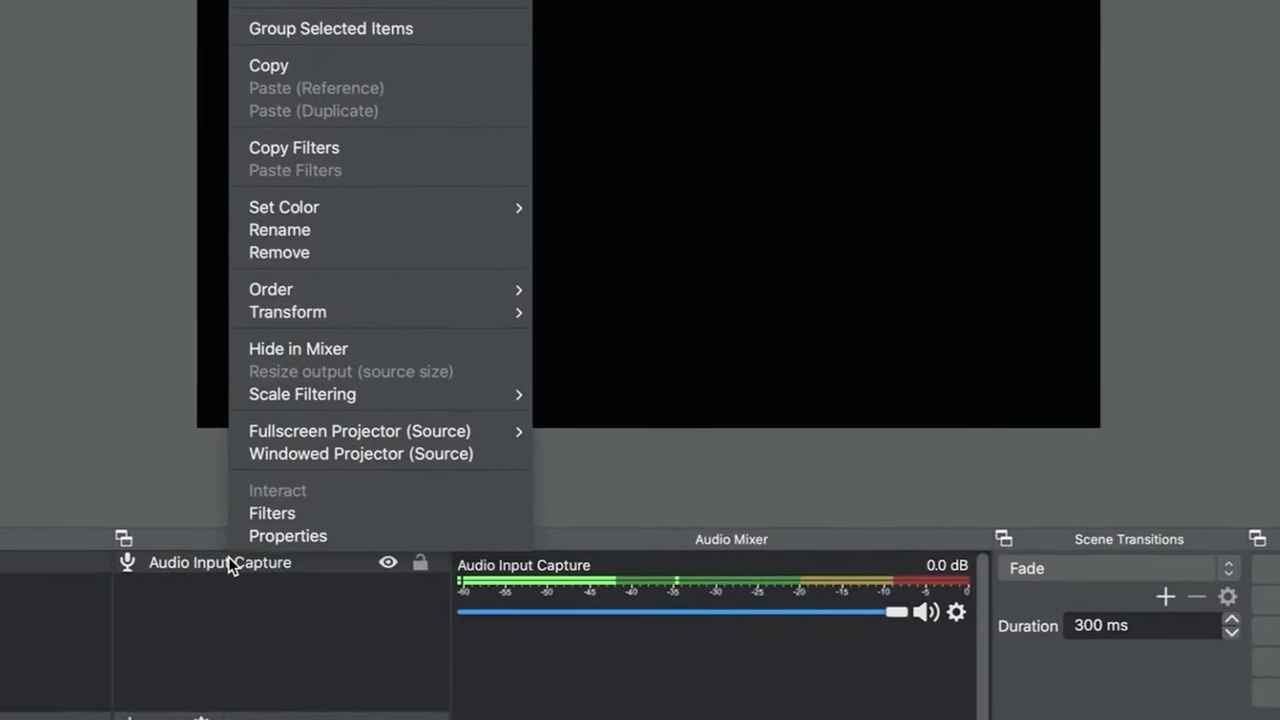
mouse_move(287, 522)
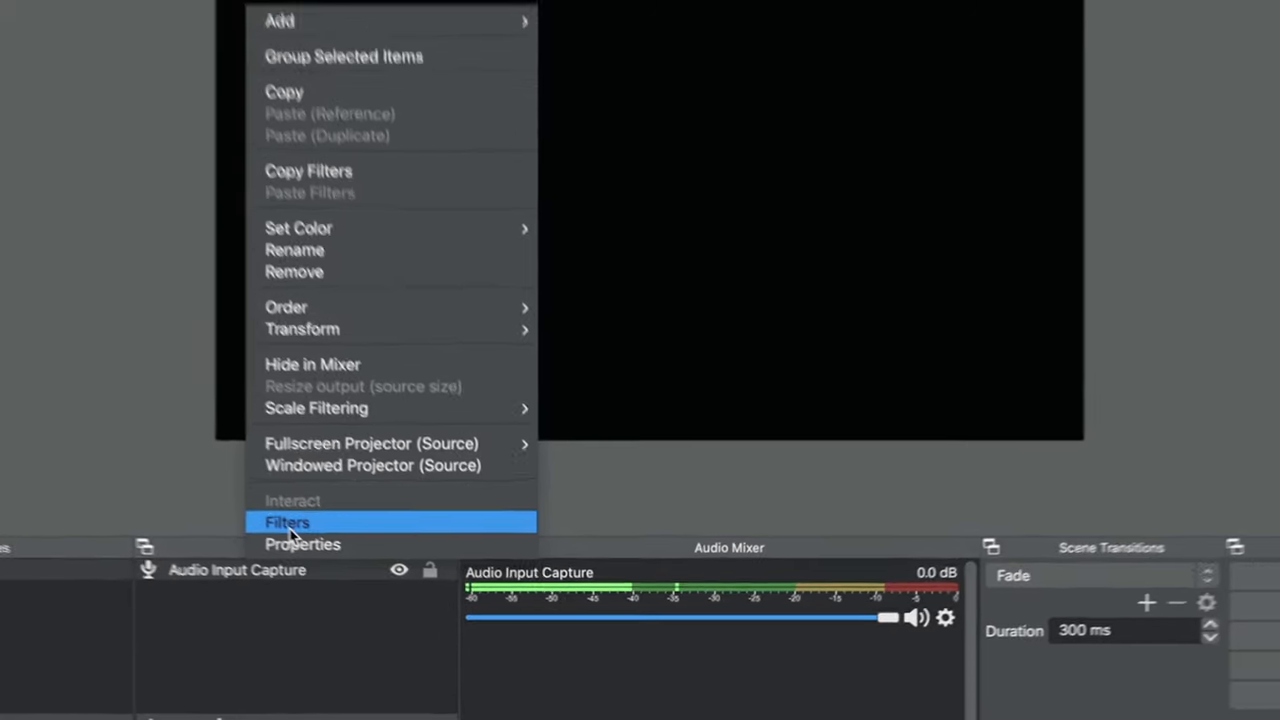
Step: Open the microphone's filters and add a Noise Gate filter
left_click(287, 522)
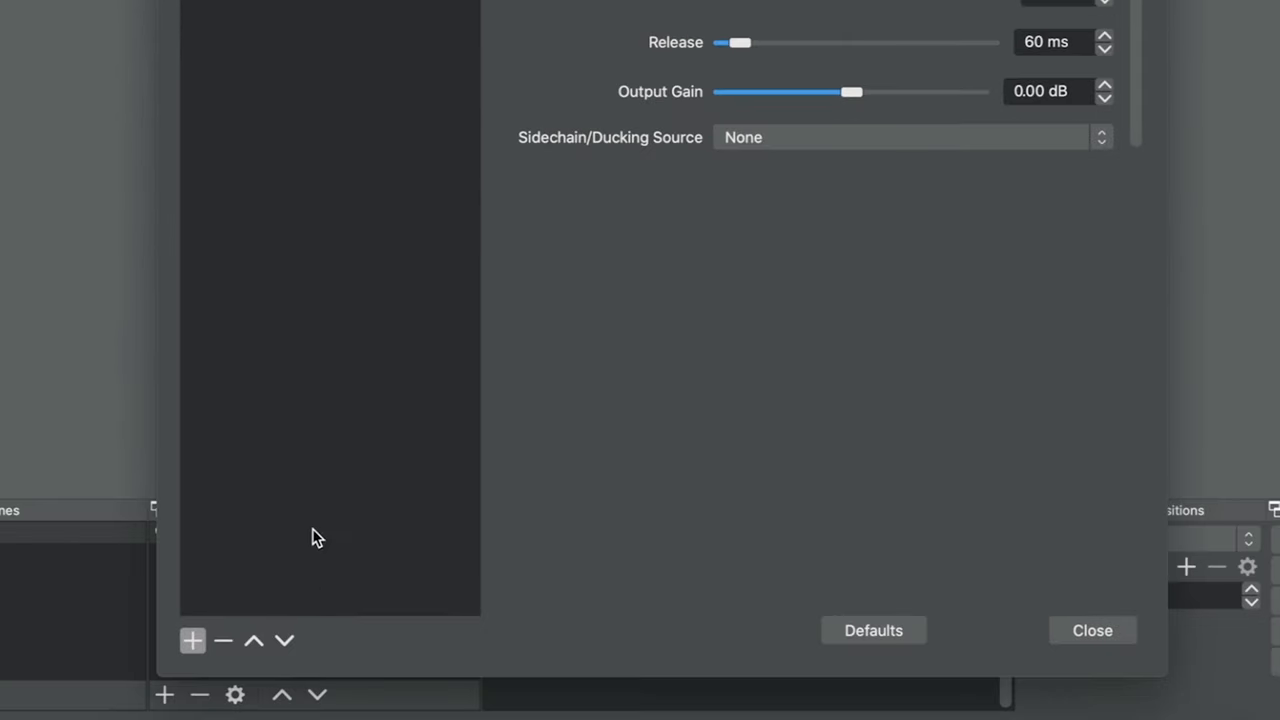
mouse_move(190, 642)
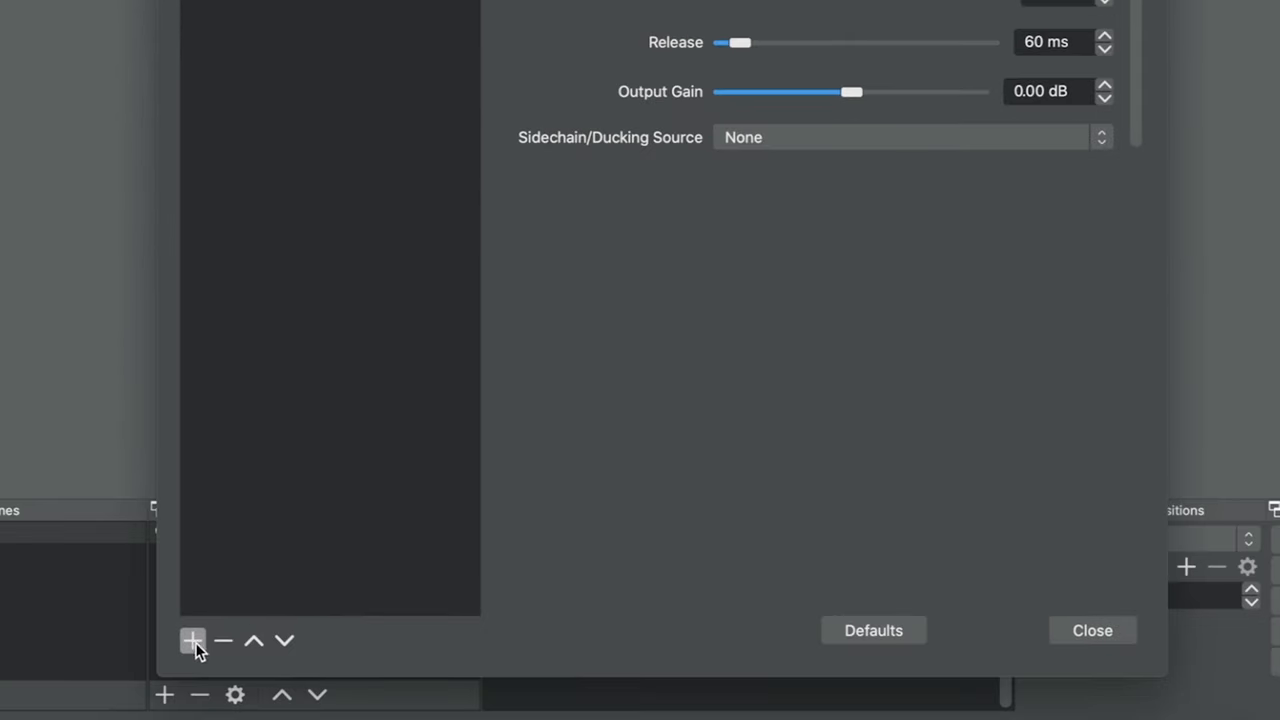
left_click(189, 643)
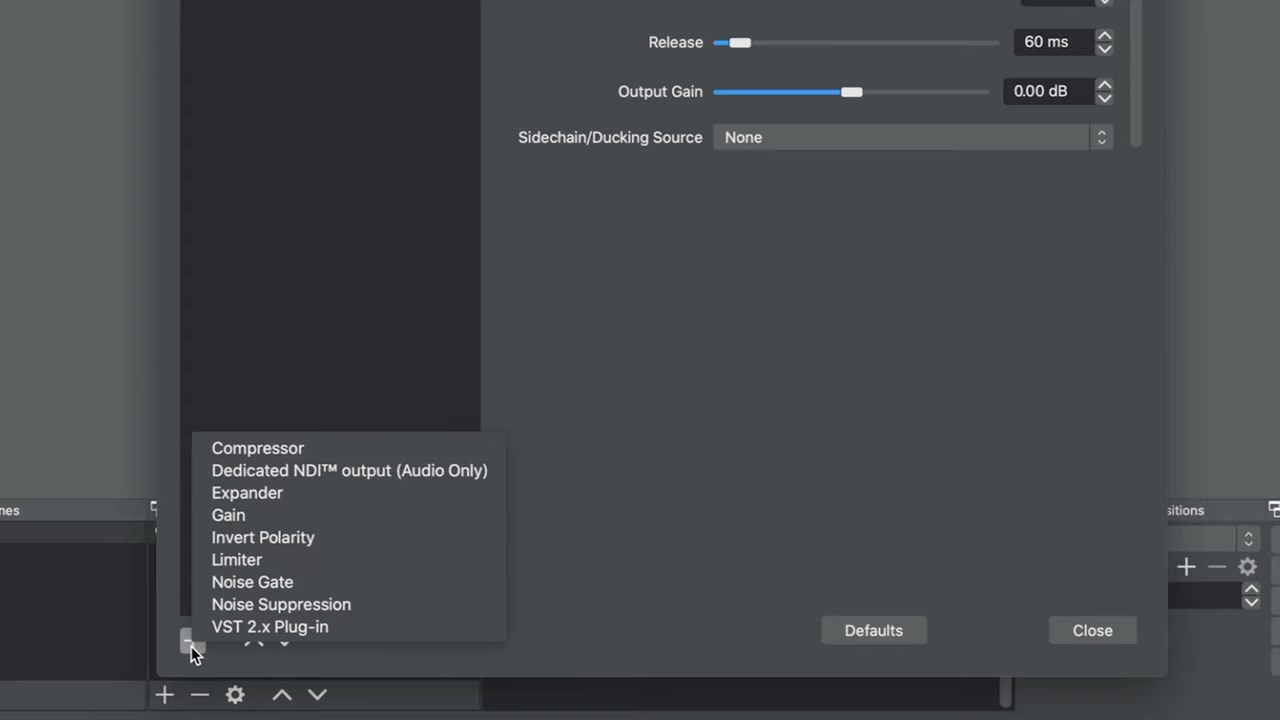
mouse_move(380, 564)
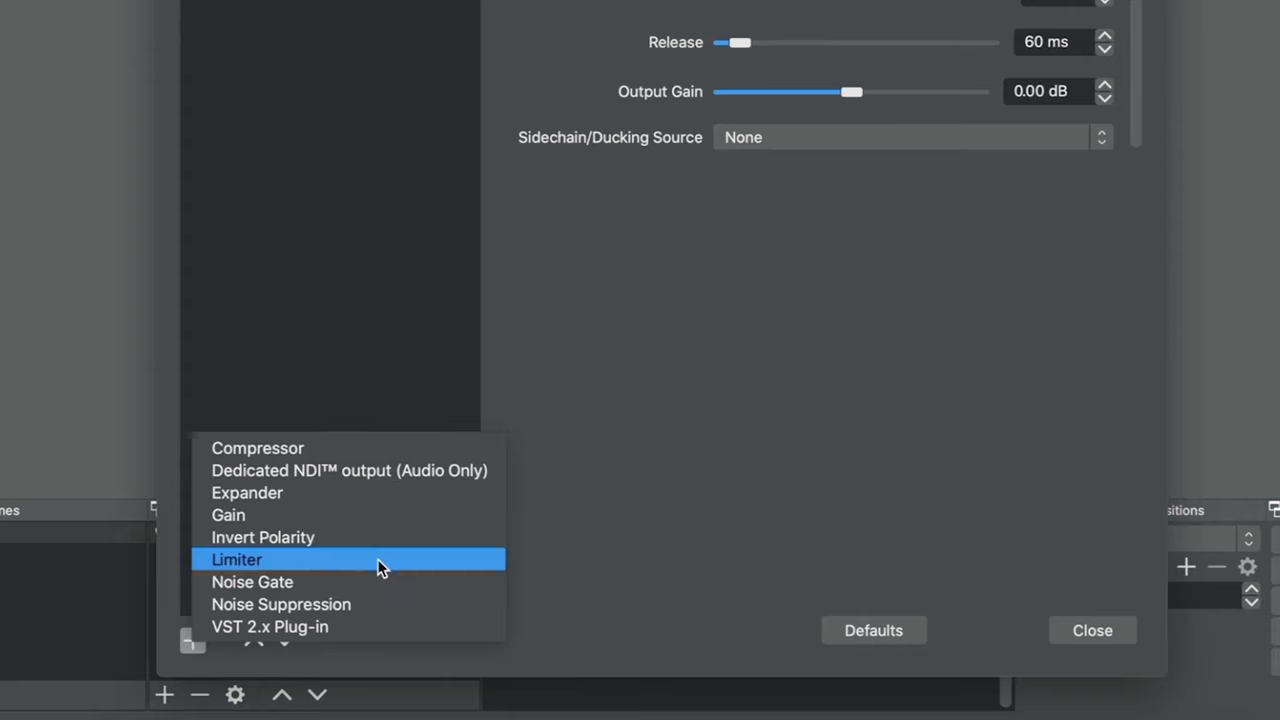
mouse_move(248, 582)
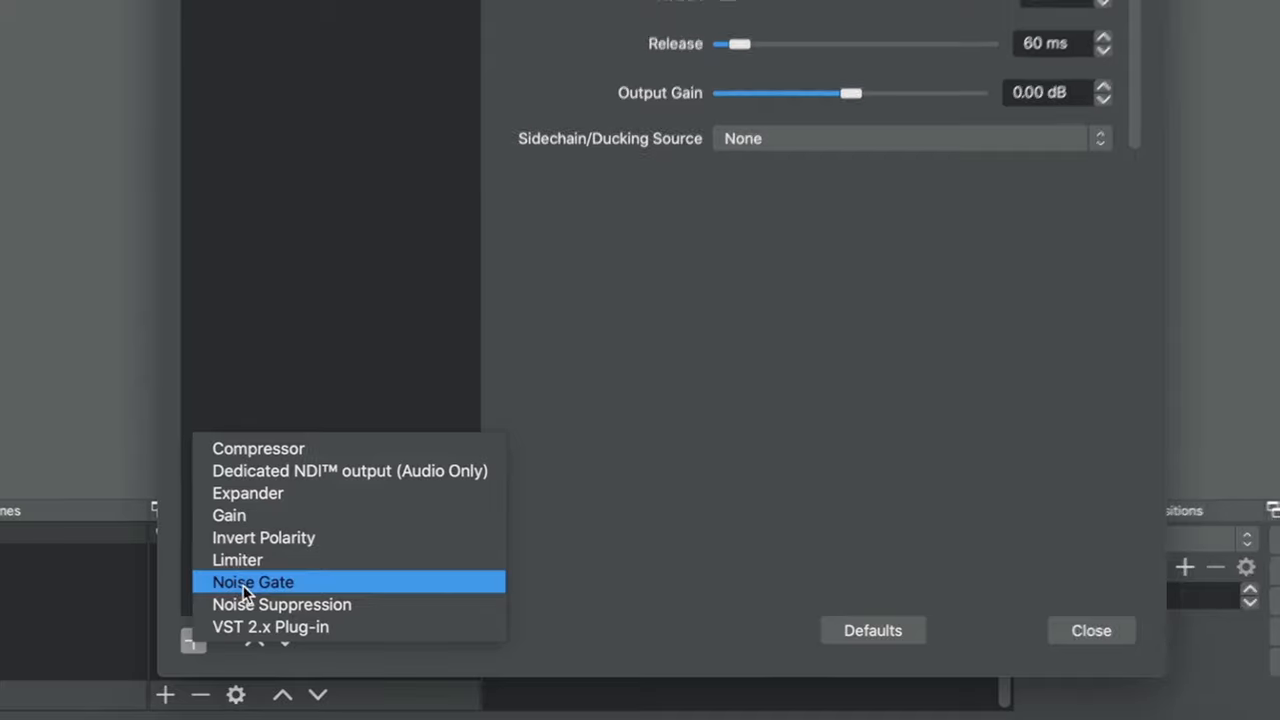
left_click(252, 582)
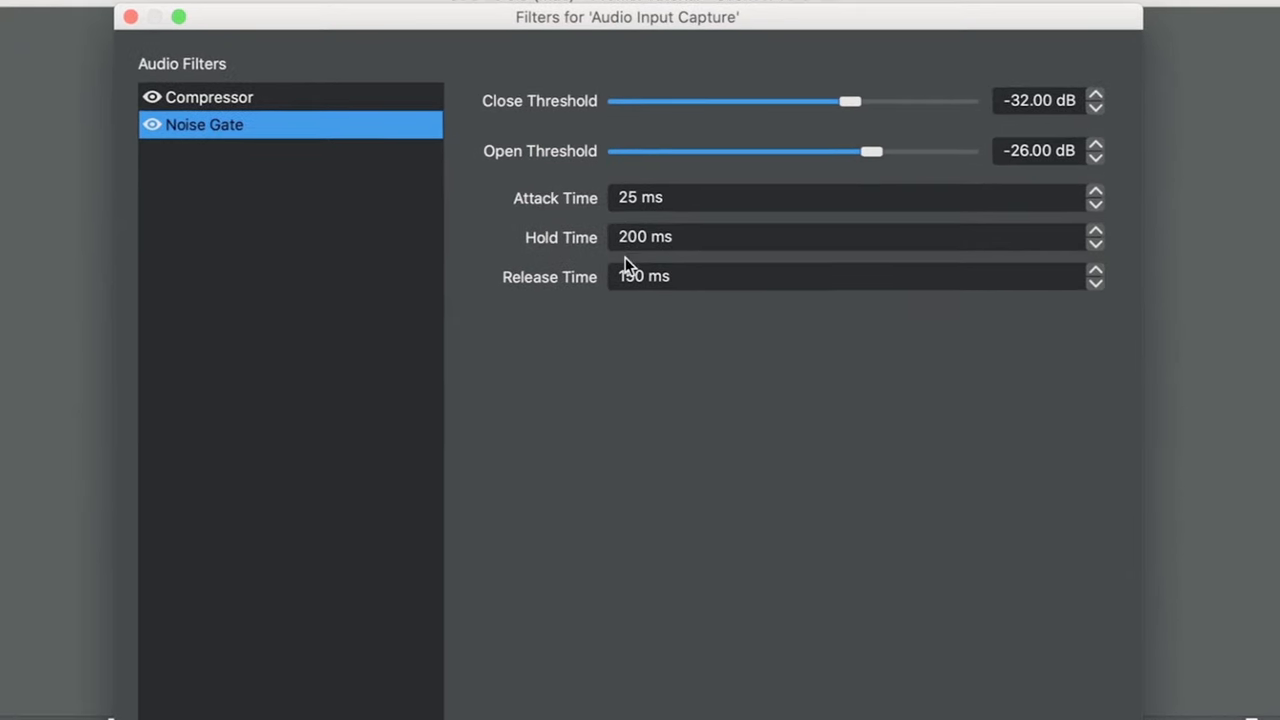
mouse_move(757, 404)
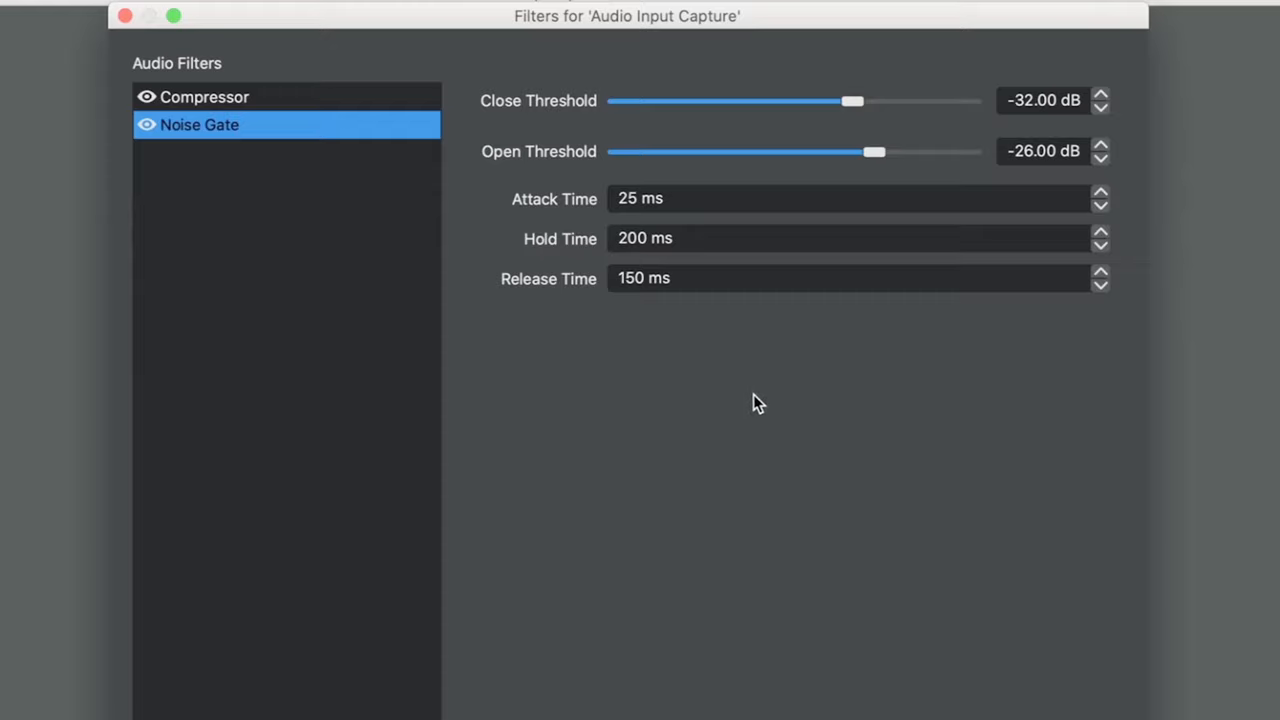
mouse_move(335, 189)
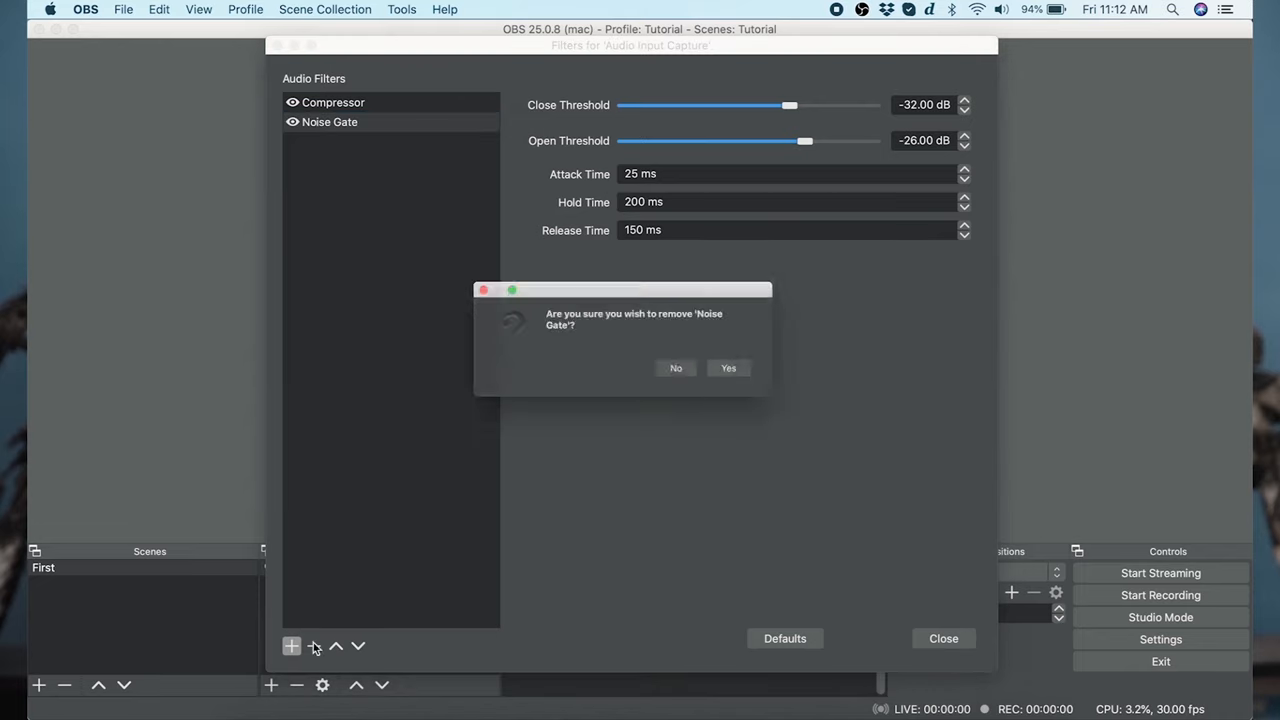
Step: Remove the Noise Gate and add a Noise Suppression filter with its default name
left_click(728, 368)
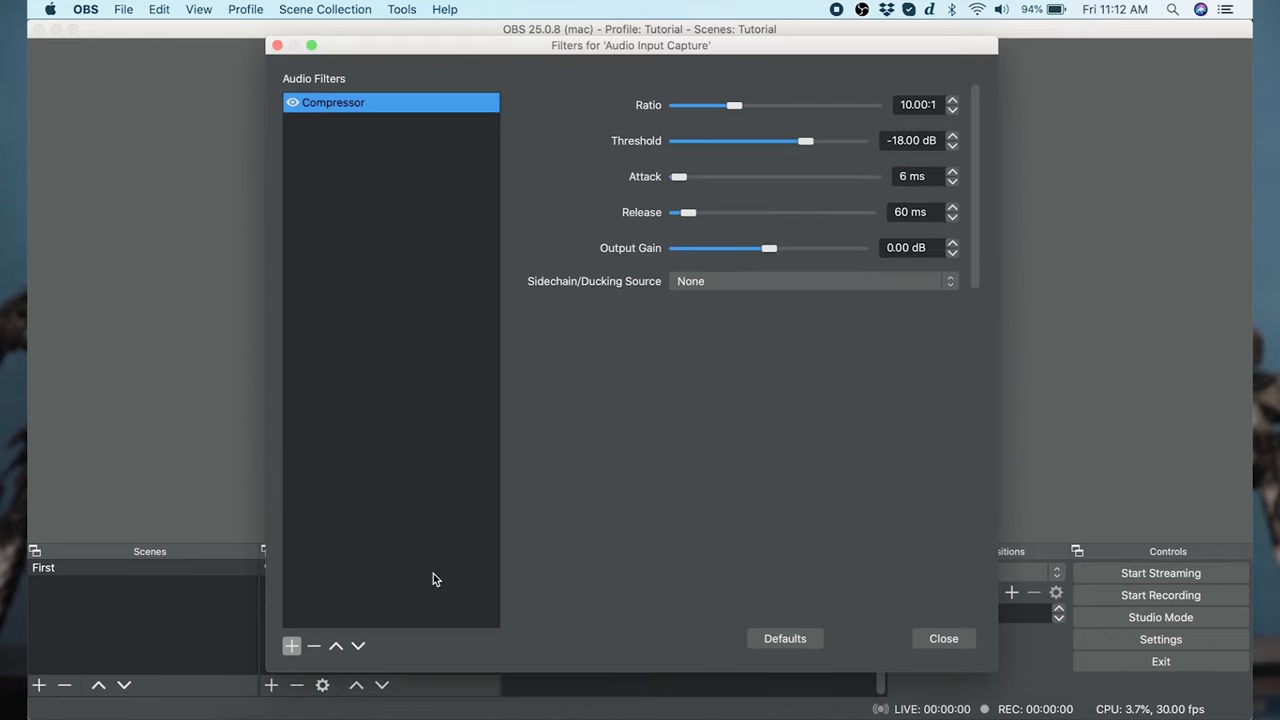
left_click(291, 646)
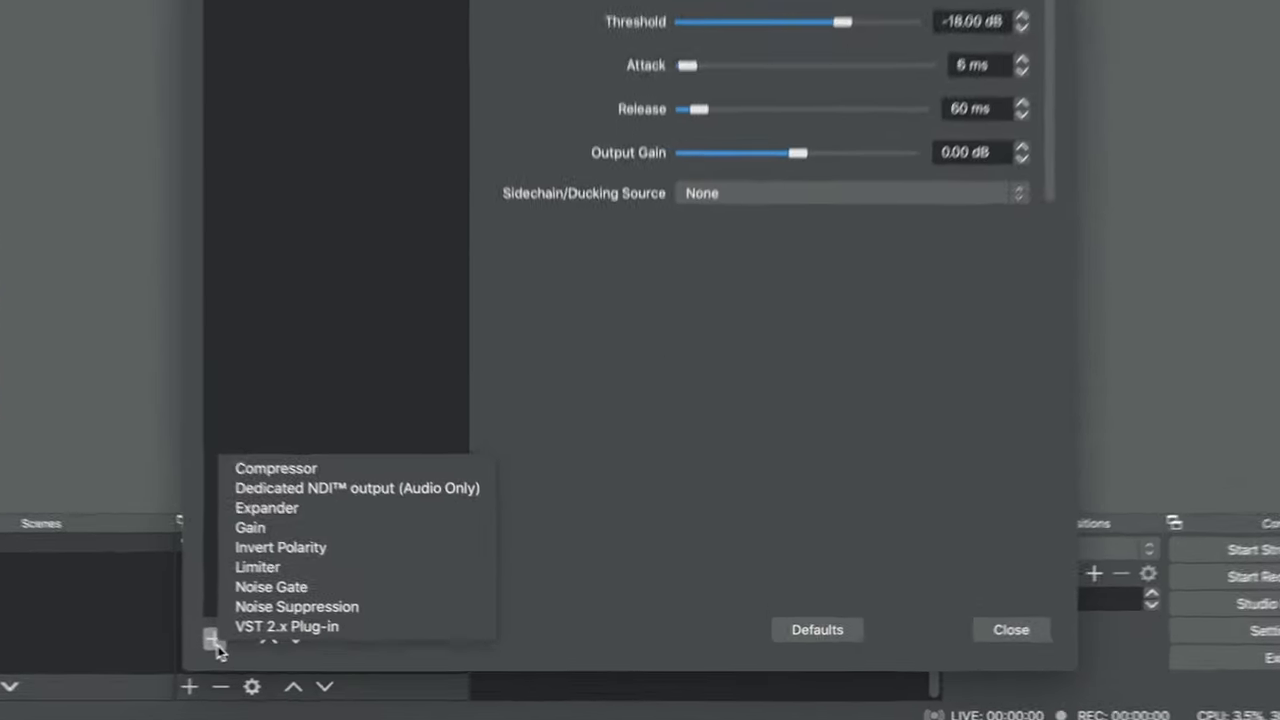
mouse_move(266, 591)
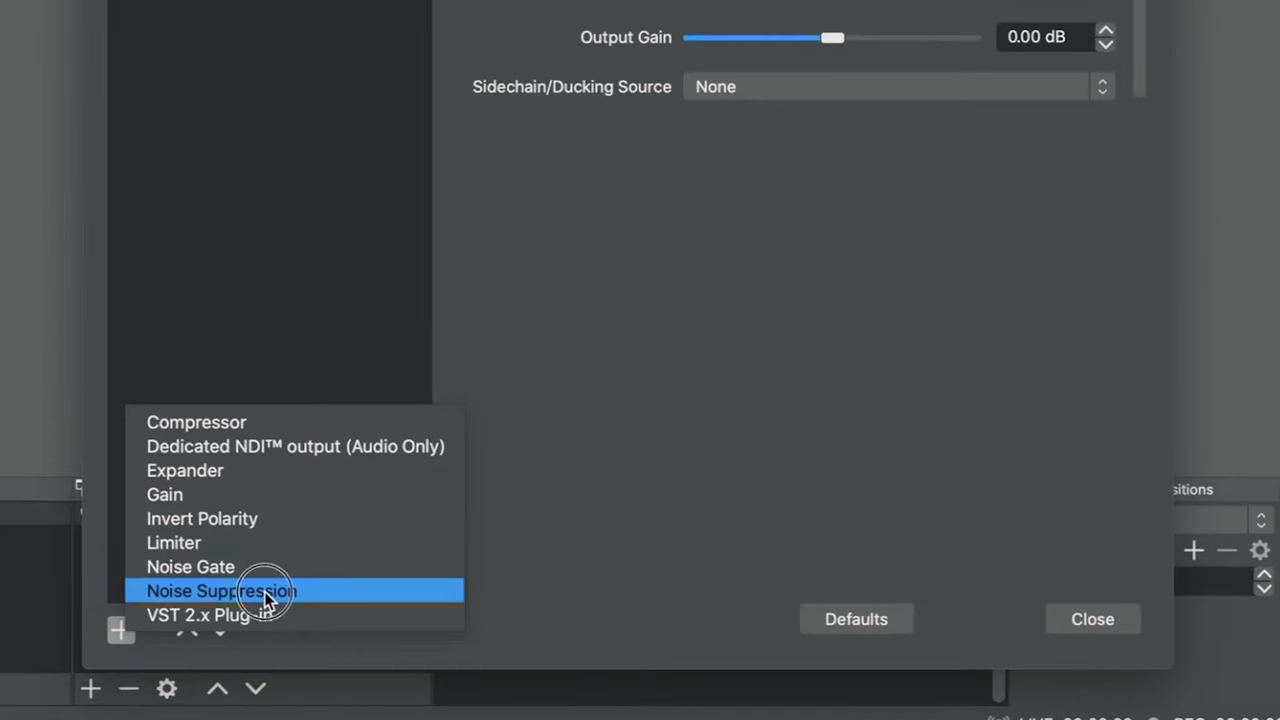
left_click(221, 590)
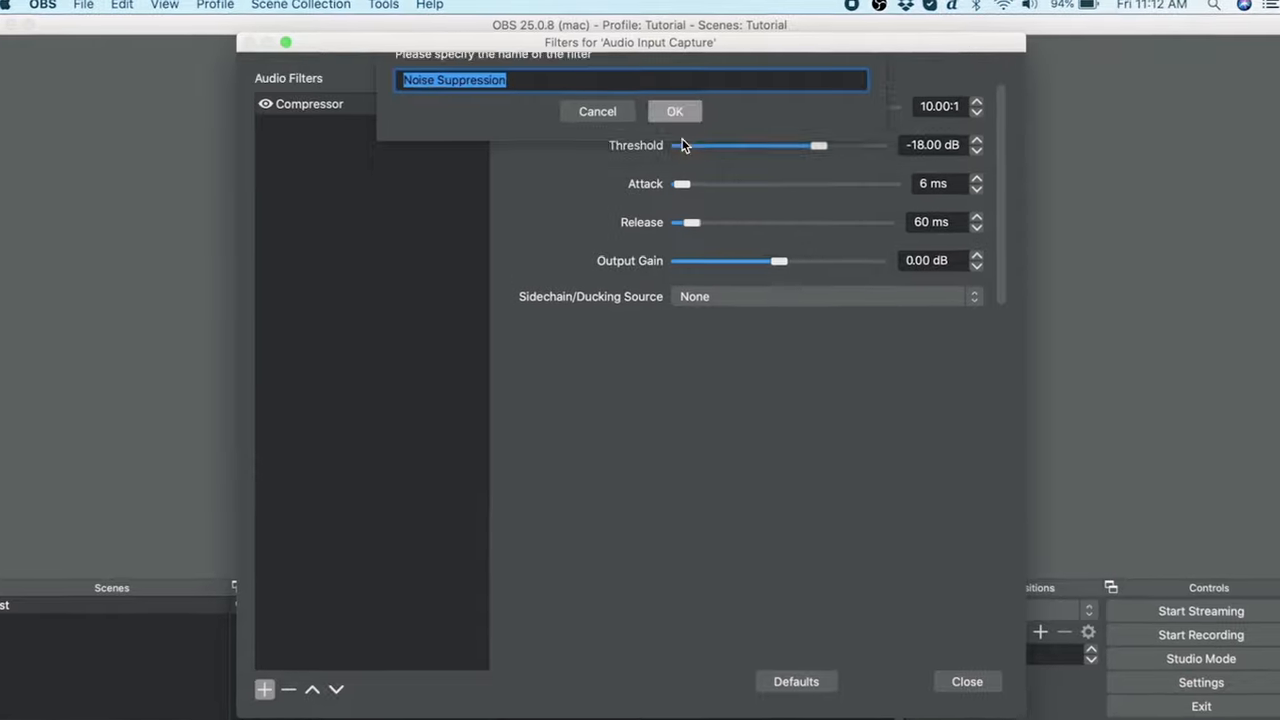
left_click(674, 111)
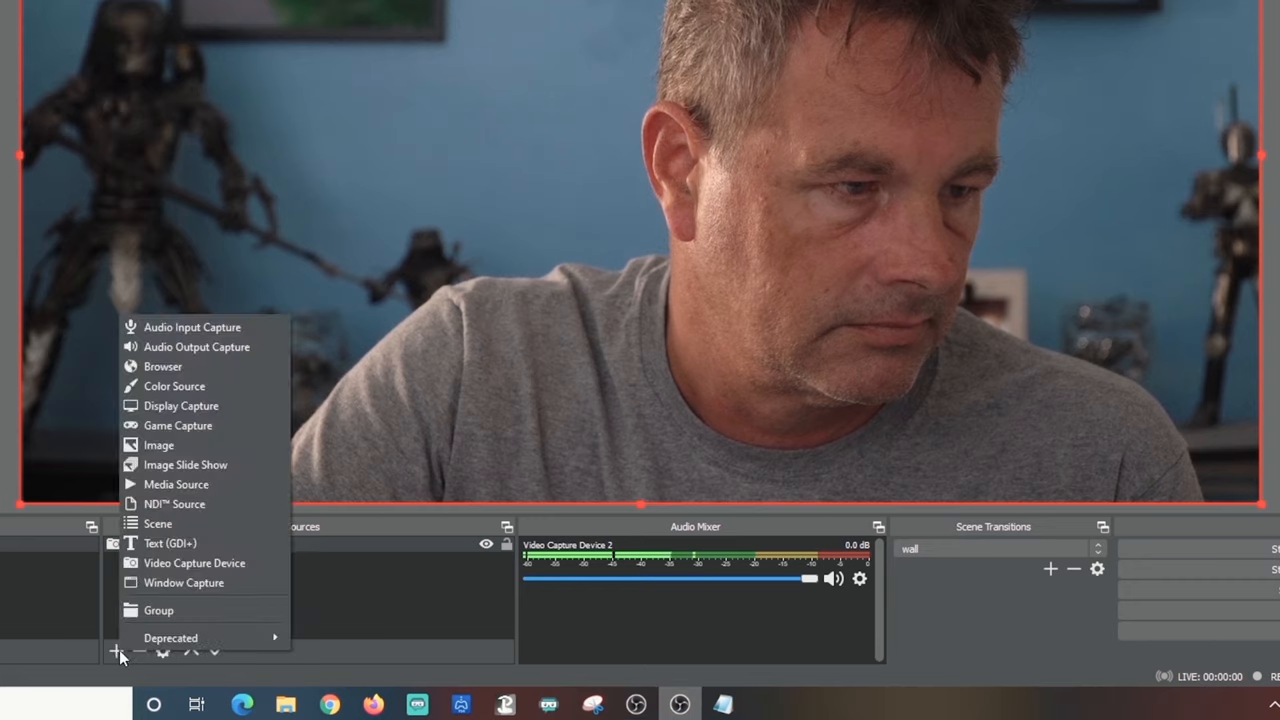
Step: Create a new Audio Output Capture source and select its playback device
left_click(196, 346)
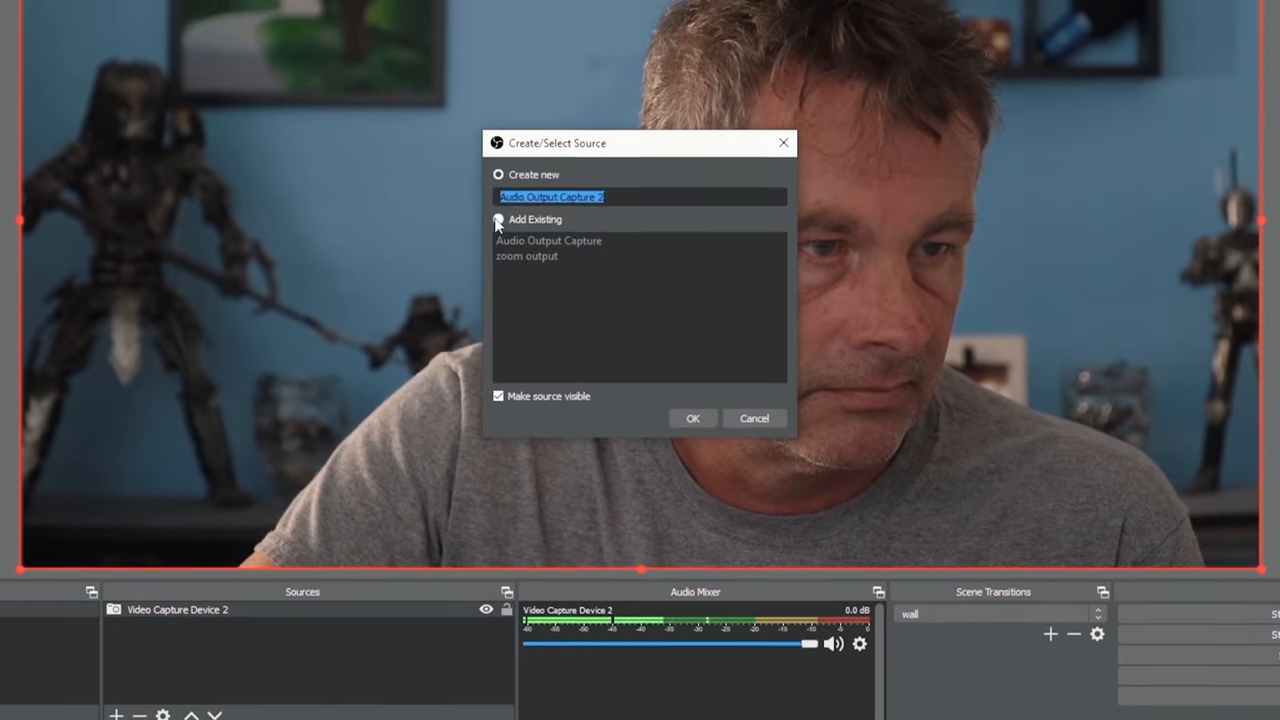
left_click(693, 418)
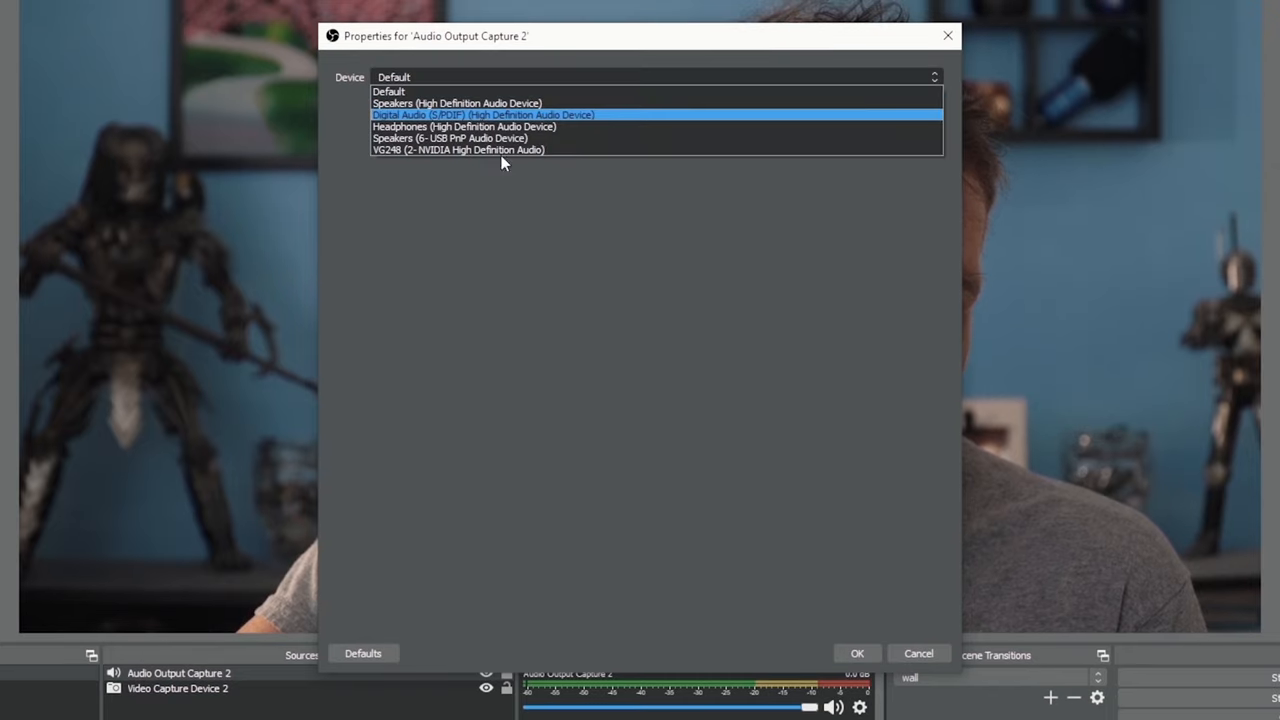
left_click(476, 126)
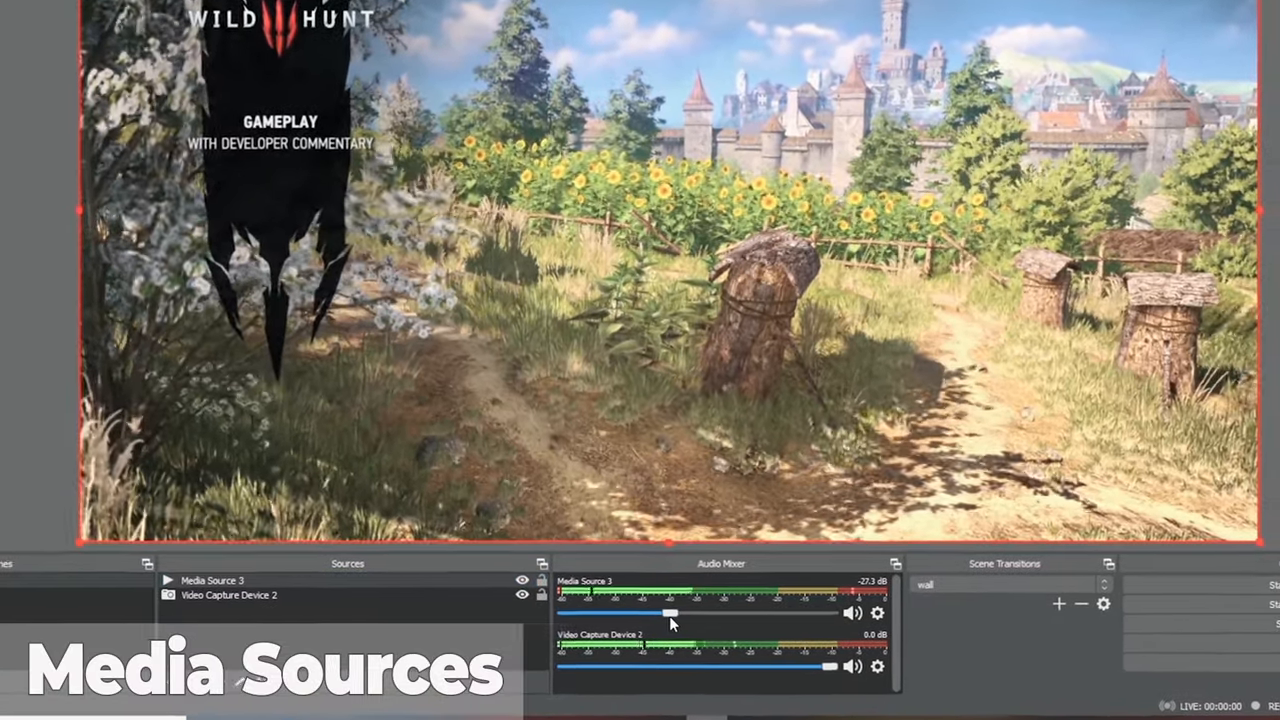
Step: Choose Media Source from the Sources add list to bring up its naming dialog
left_click(122, 692)
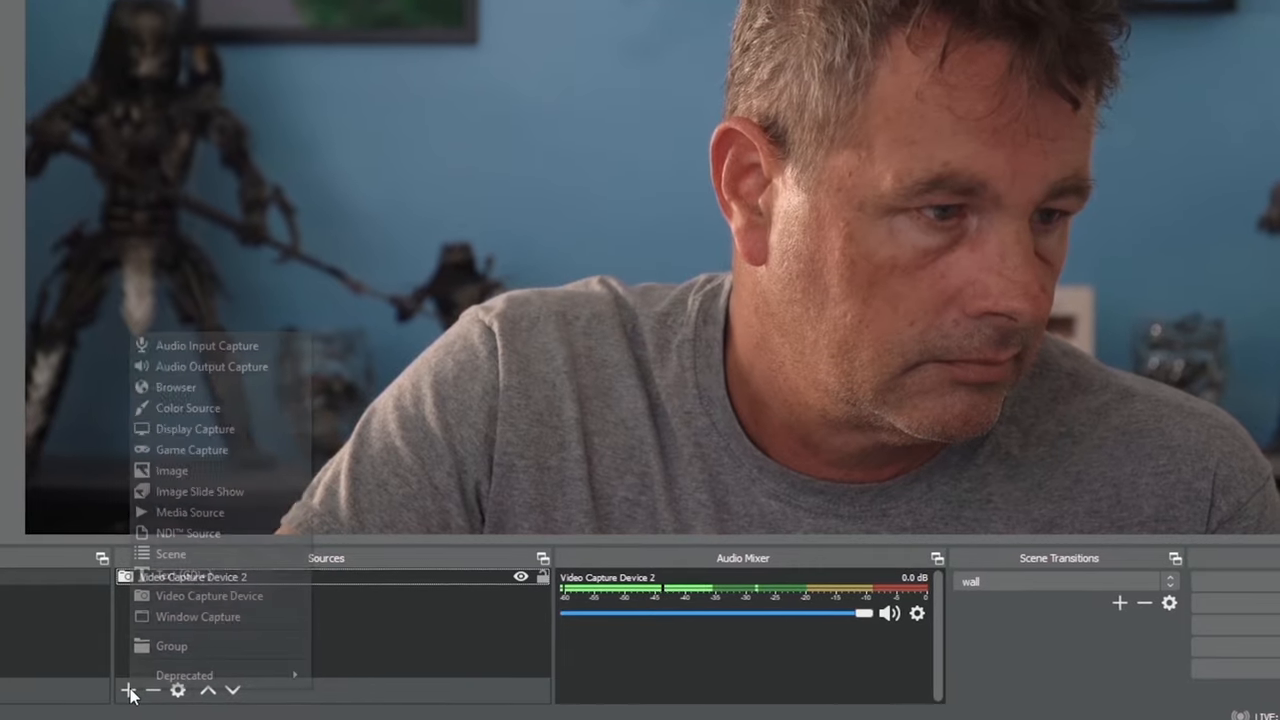
mouse_move(186, 511)
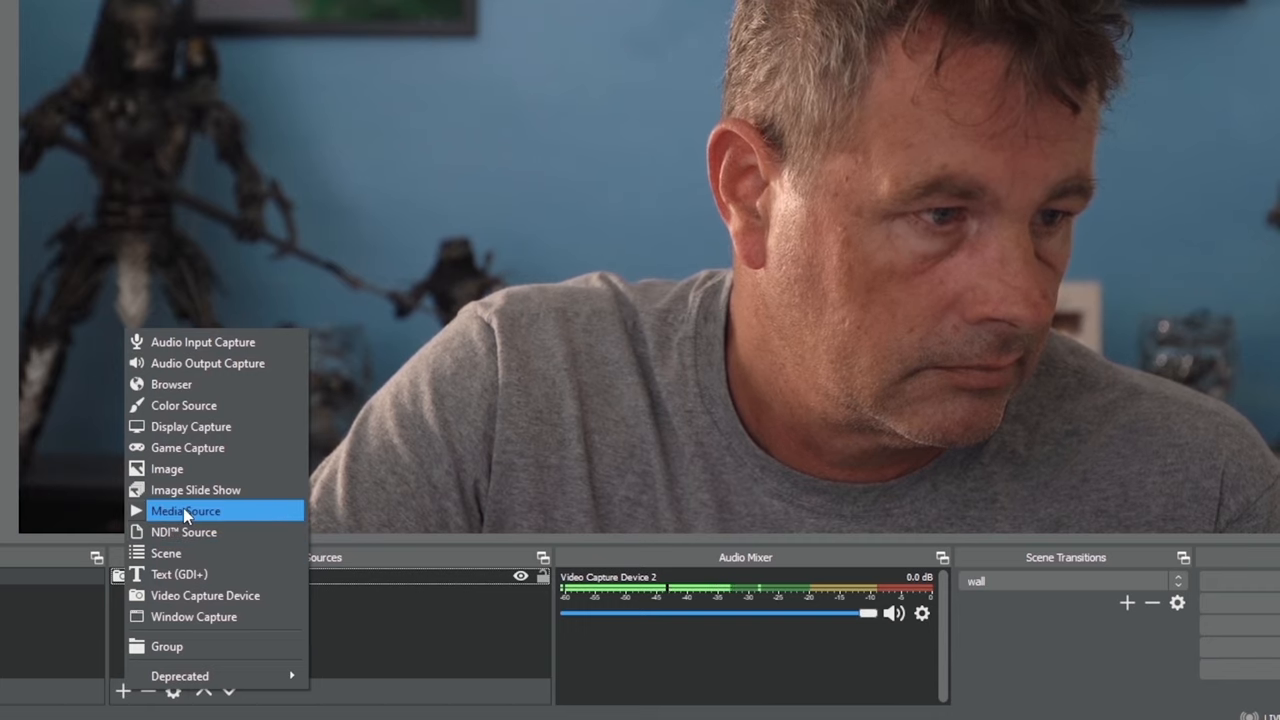
left_click(184, 511)
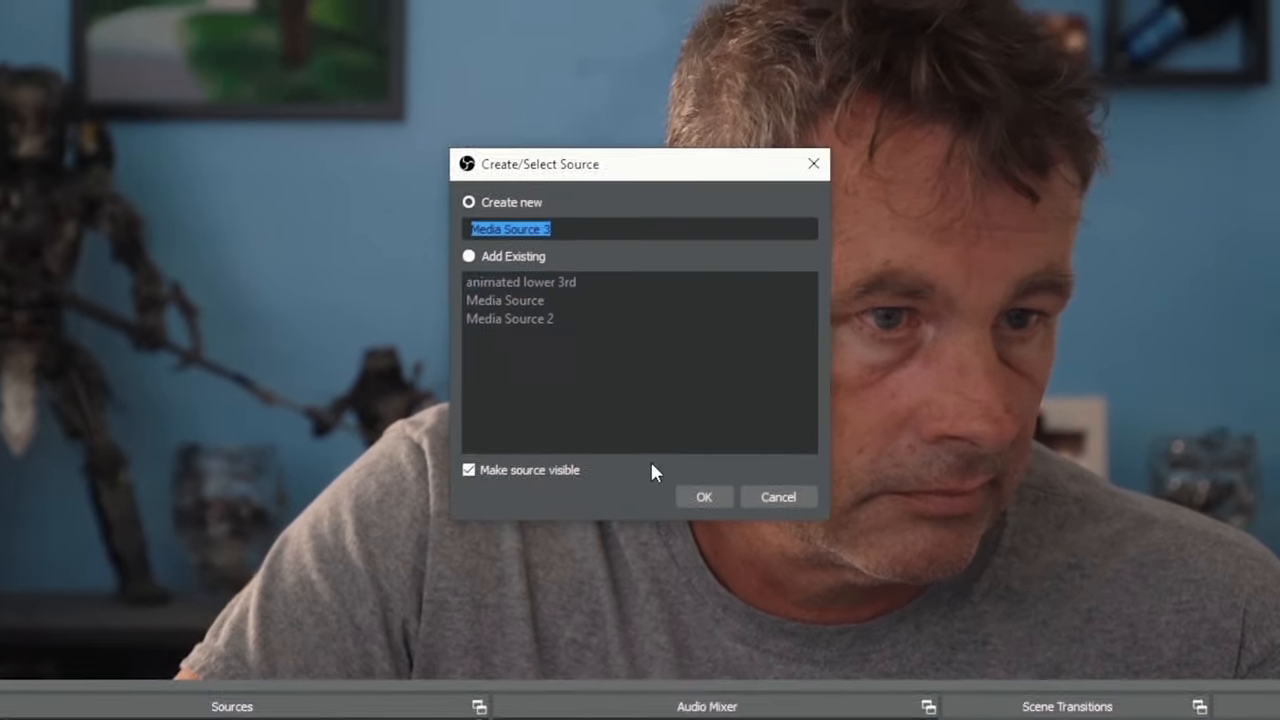